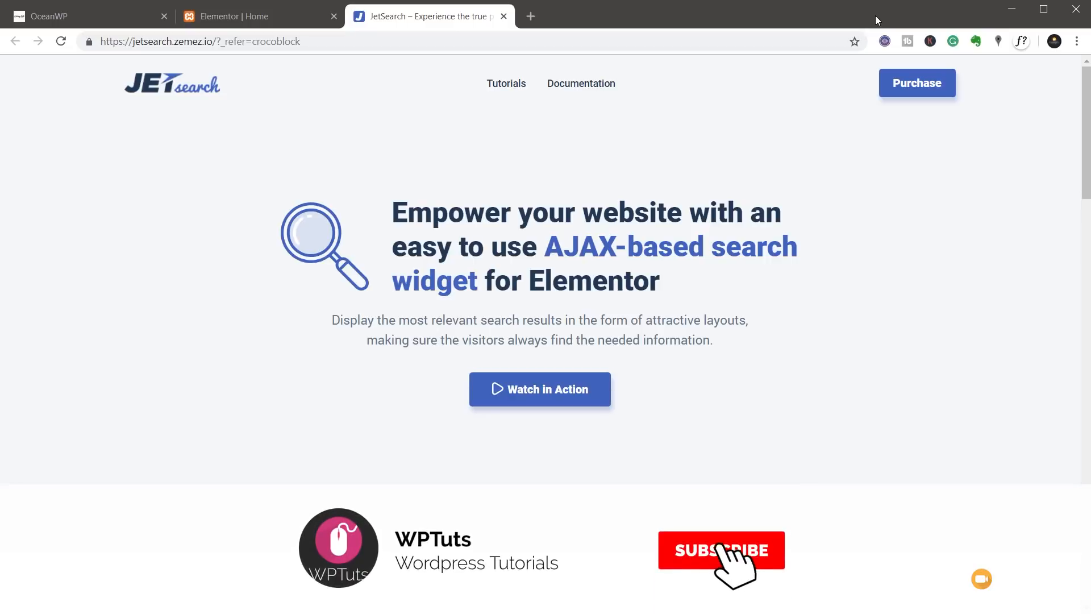
Delete the SHOP NOW button from the Living Life hero so the search bar stands alone
left_click(721, 550)
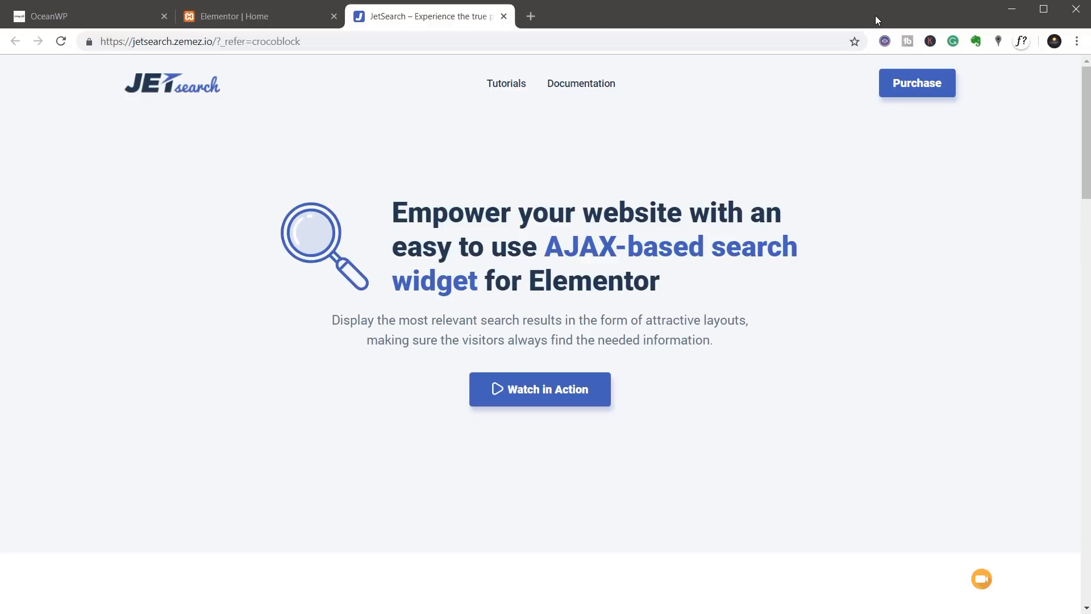
mouse_move(833, 2)
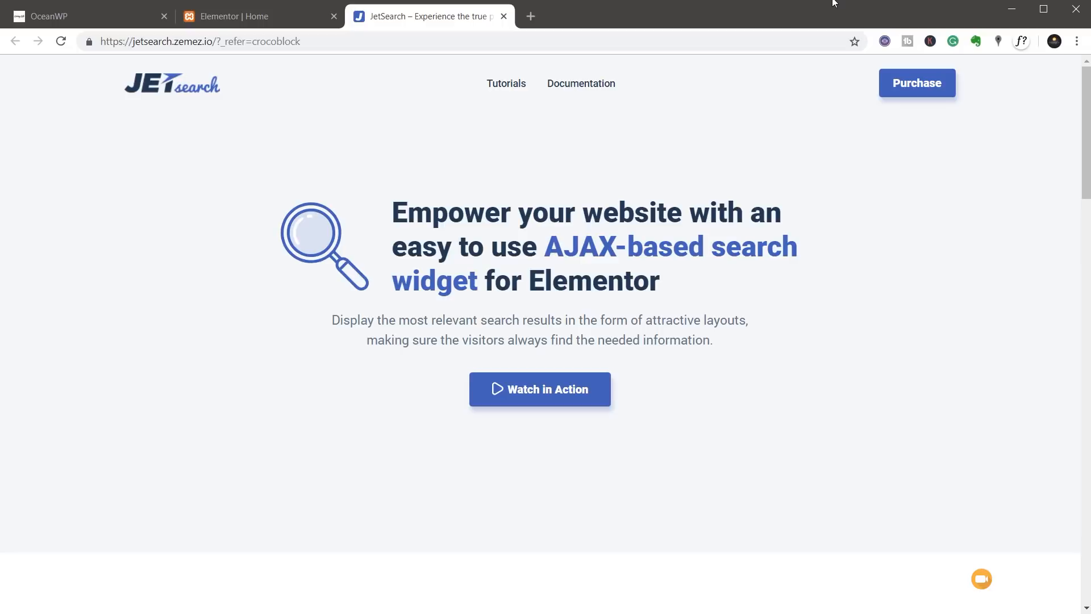
left_click(258, 16)
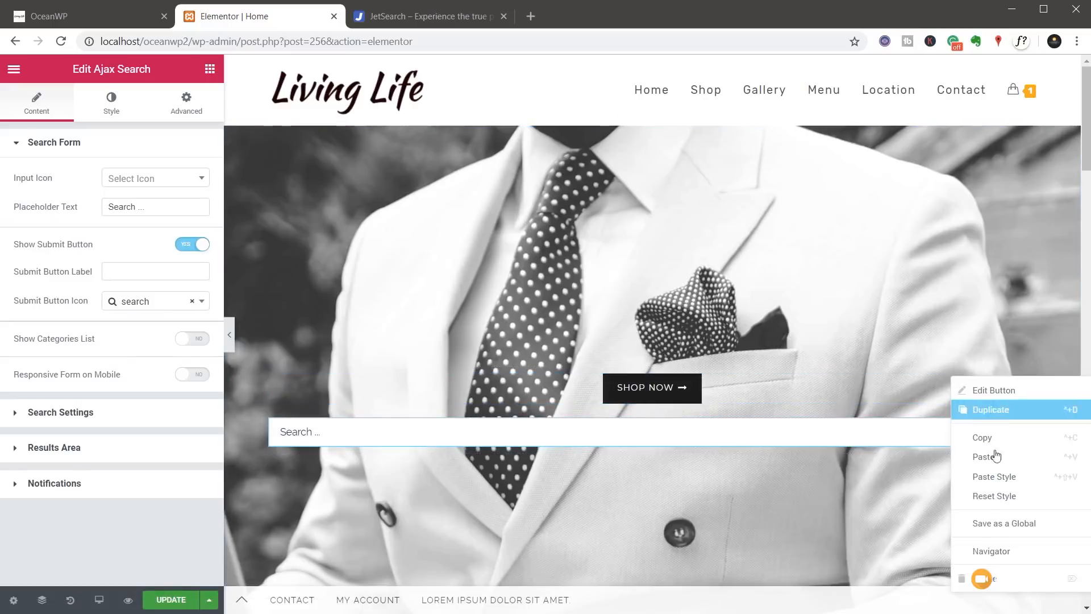
left_click(456, 399)
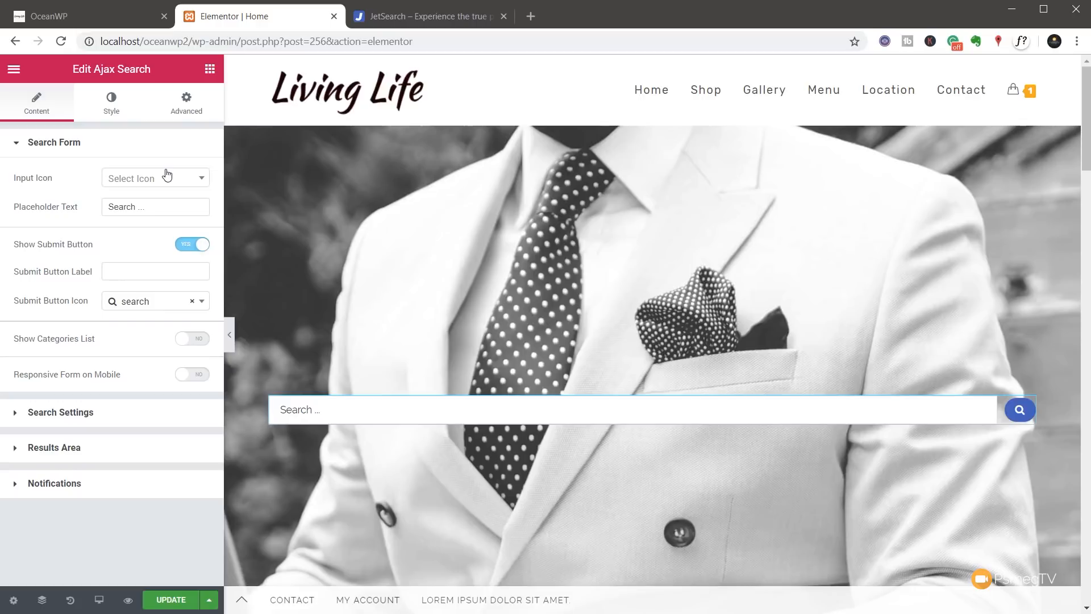
Set placeholder "Search the site ...", keep the submit button shown and label it Search
left_click(627, 409)
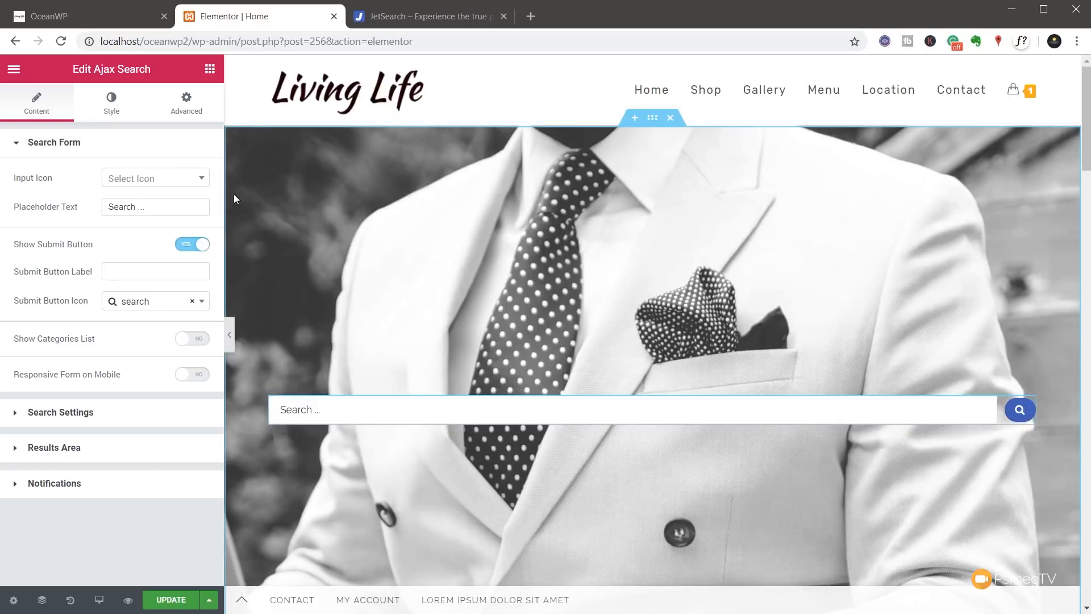
left_click(155, 178)
type("the site ")
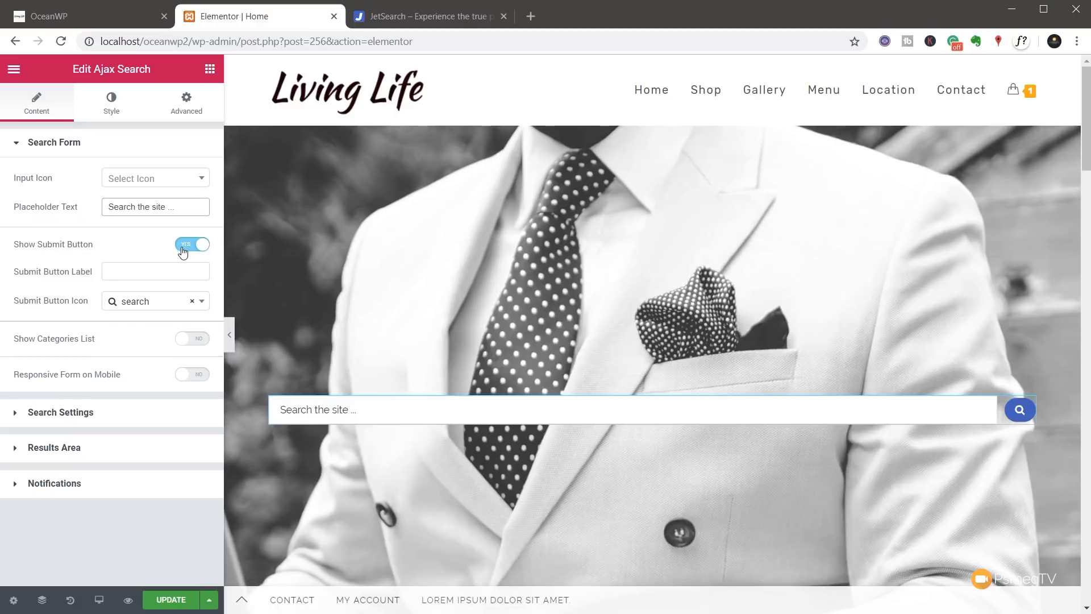
left_click(192, 244)
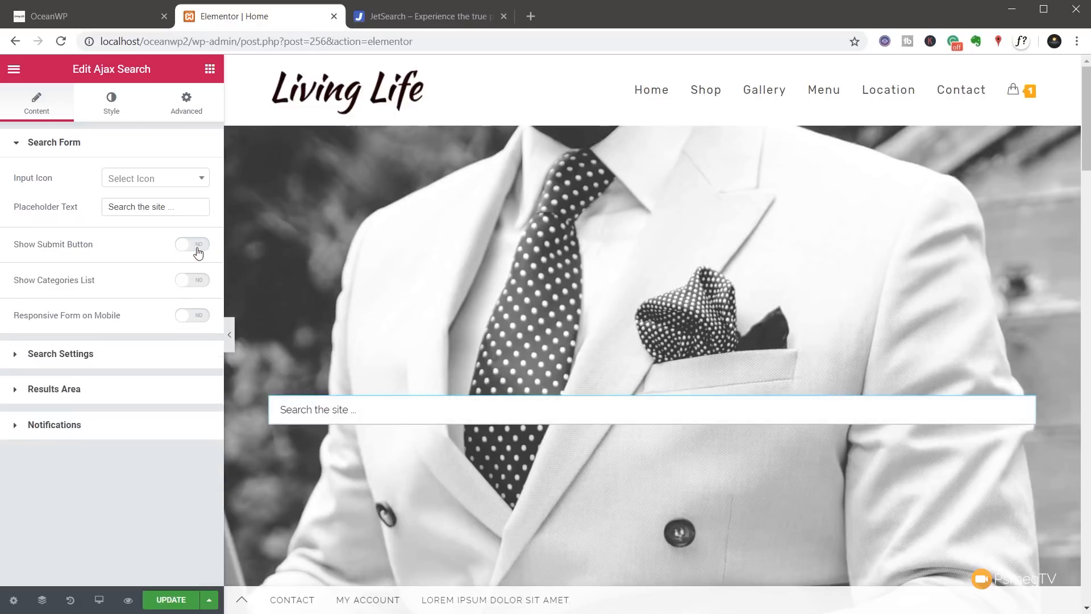
left_click(191, 245)
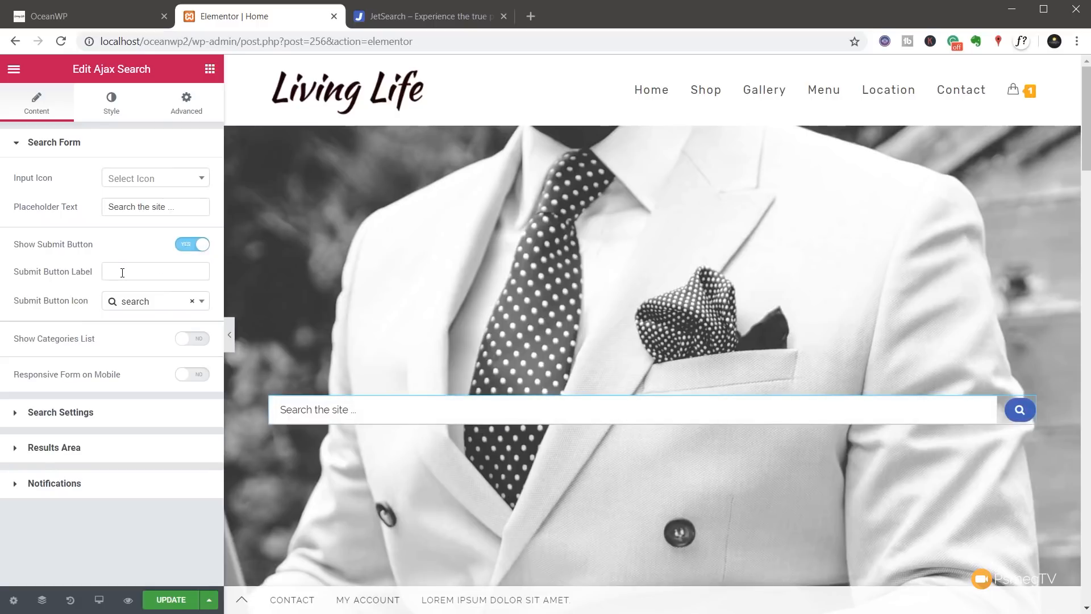
type("Search")
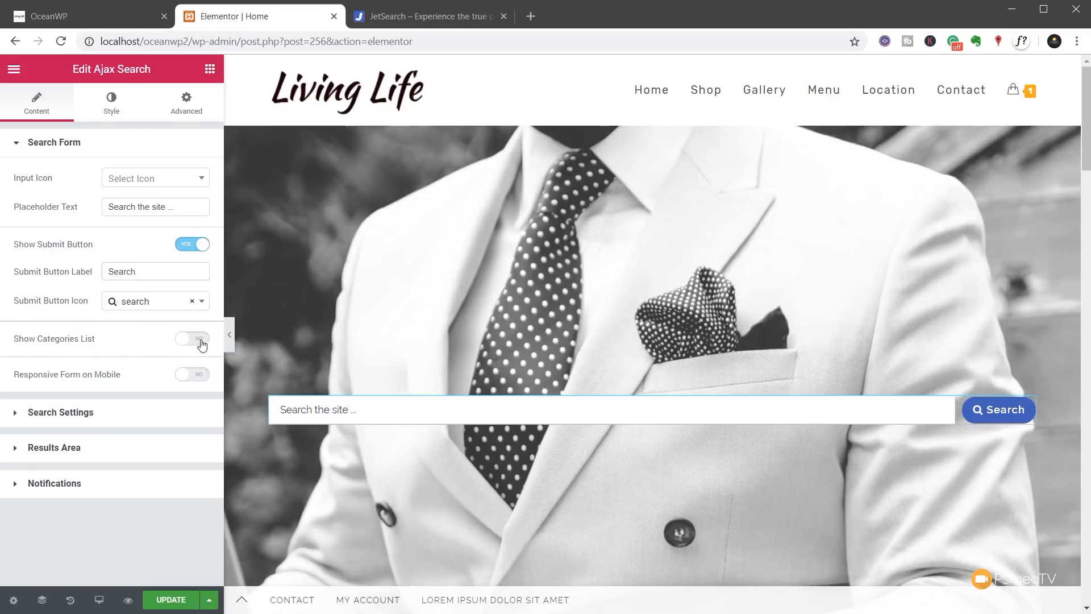
Show a categories dropdown, try Product categories, then keep Categories as its taxonomy
left_click(192, 338)
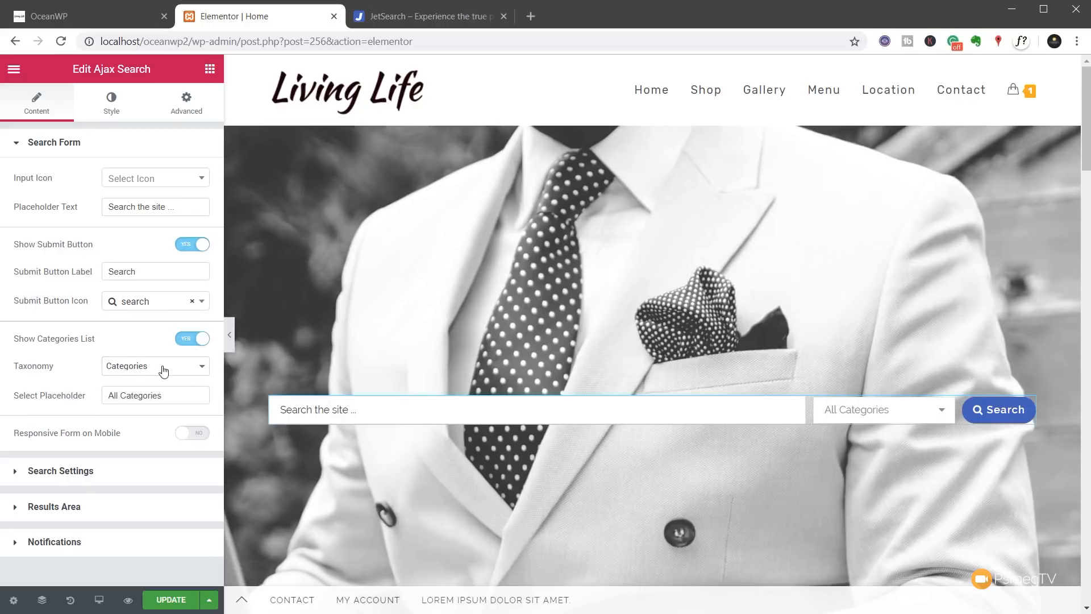
left_click(154, 365)
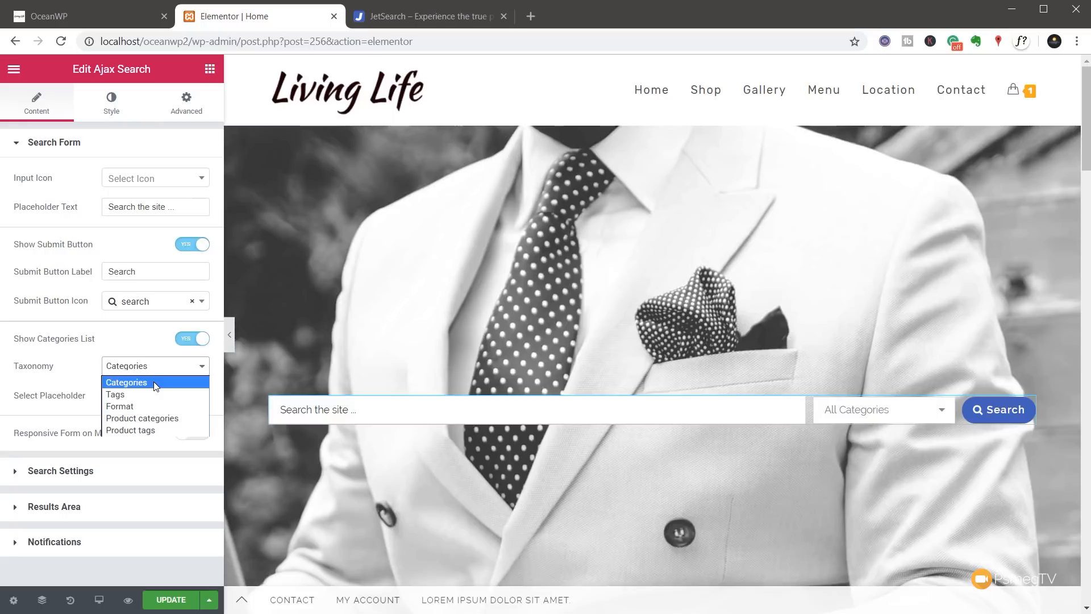
left_click(127, 382)
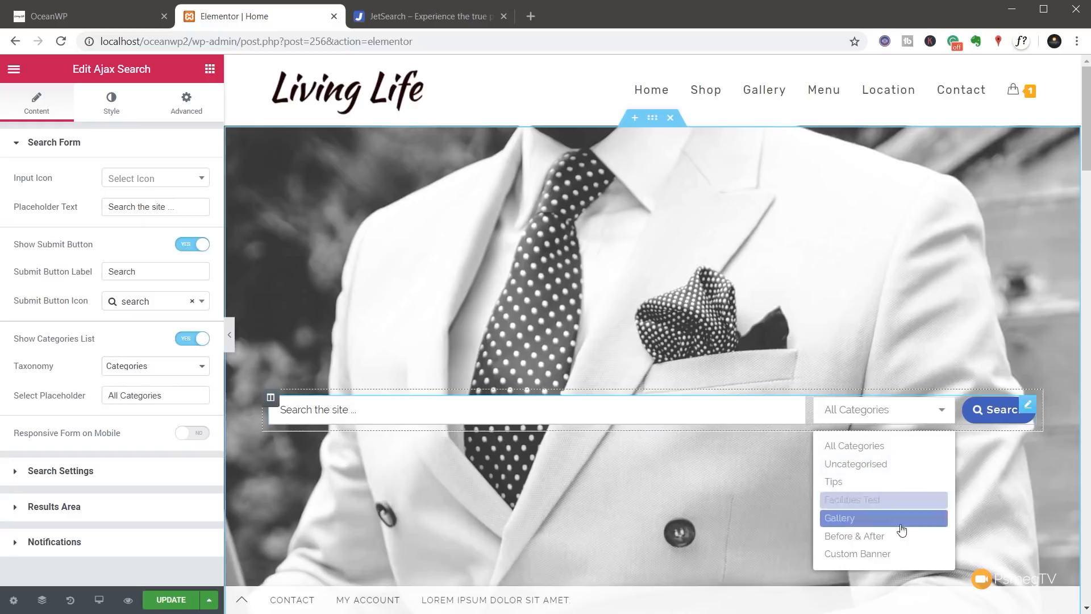
mouse_move(620, 508)
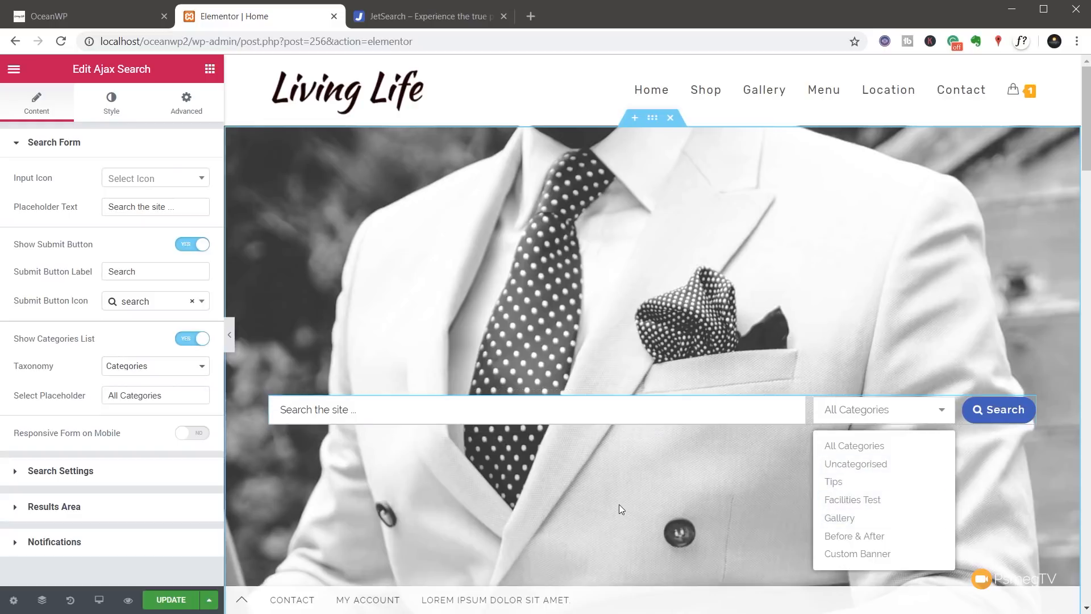
mouse_move(287, 538)
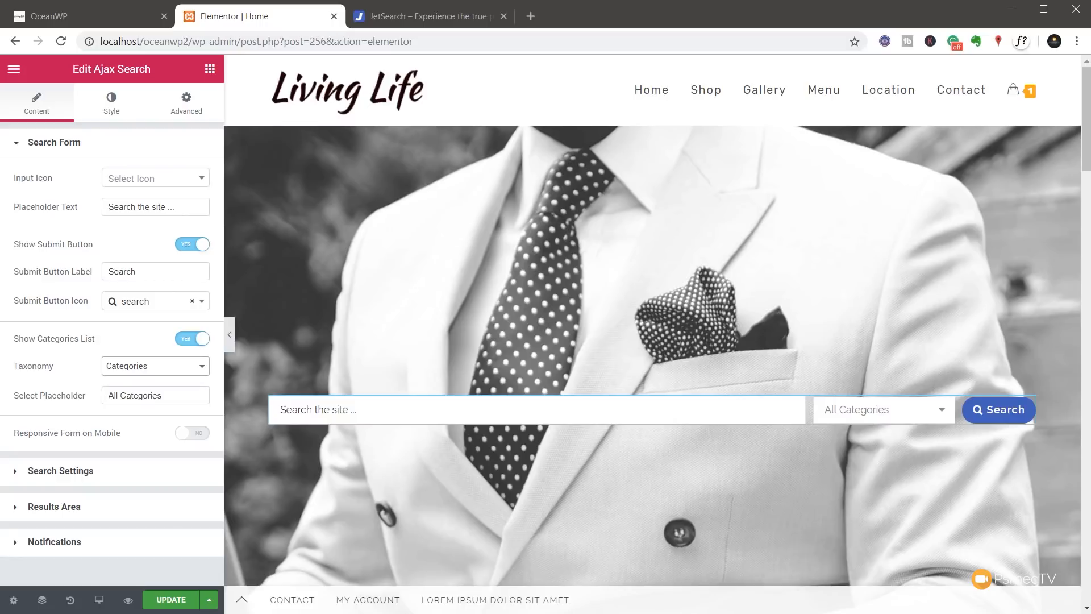
left_click(155, 366)
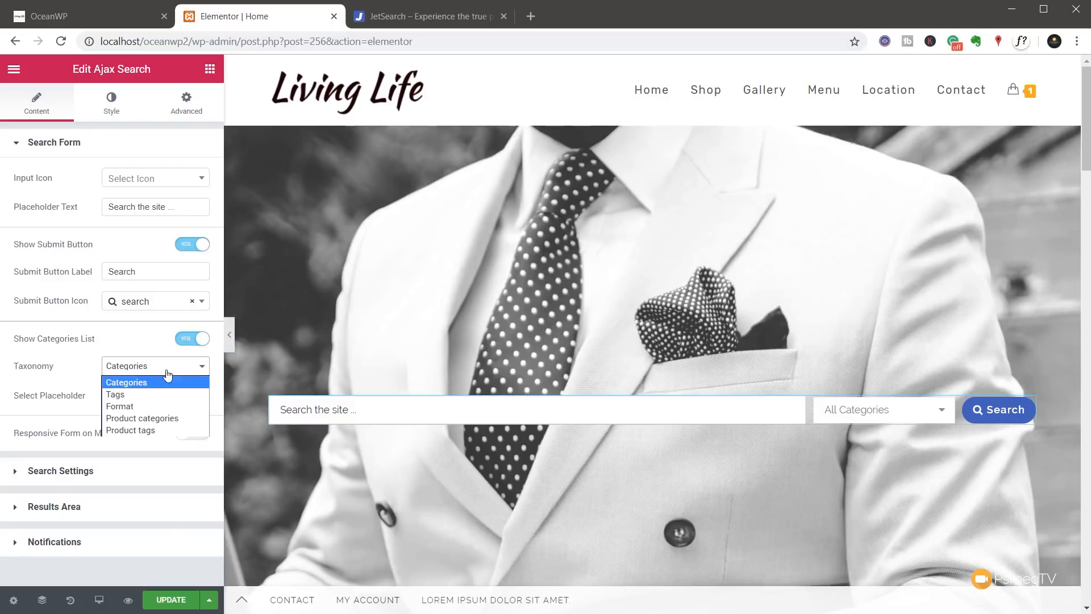
left_click(142, 417)
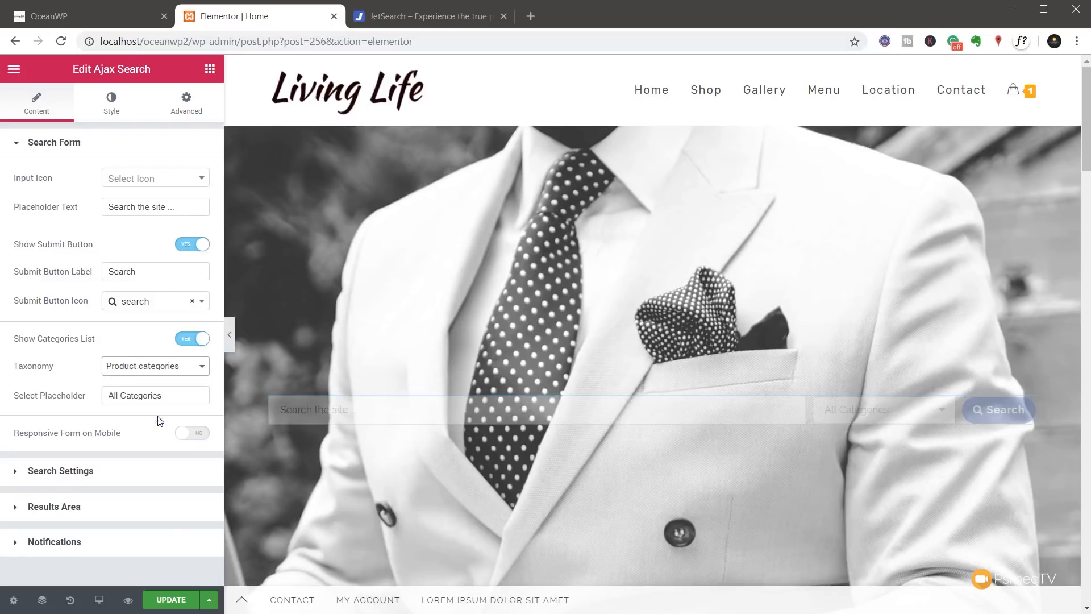
left_click(535, 409)
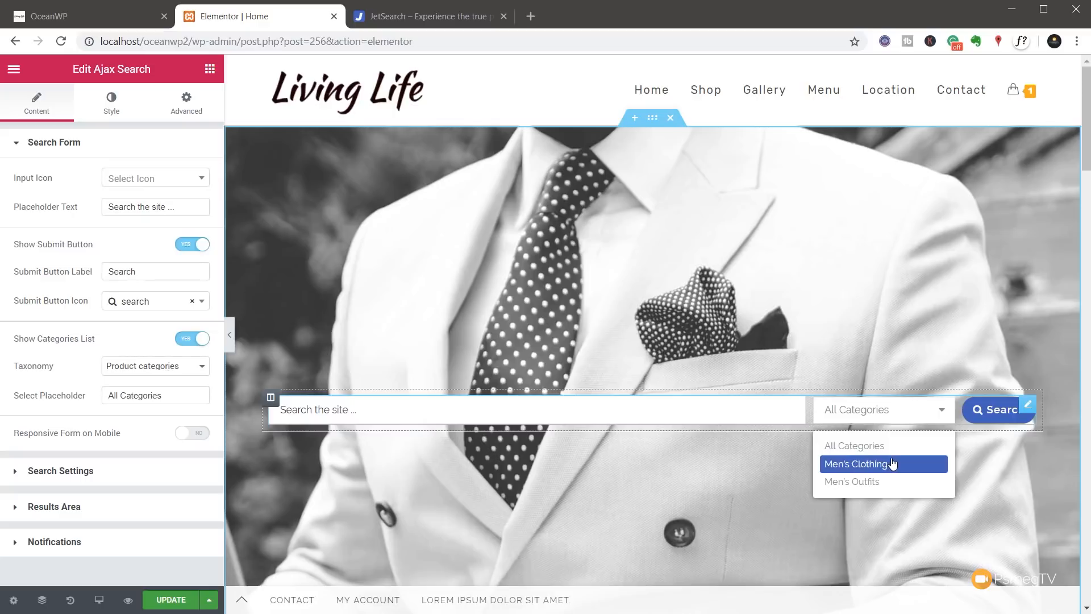
left_click(155, 365)
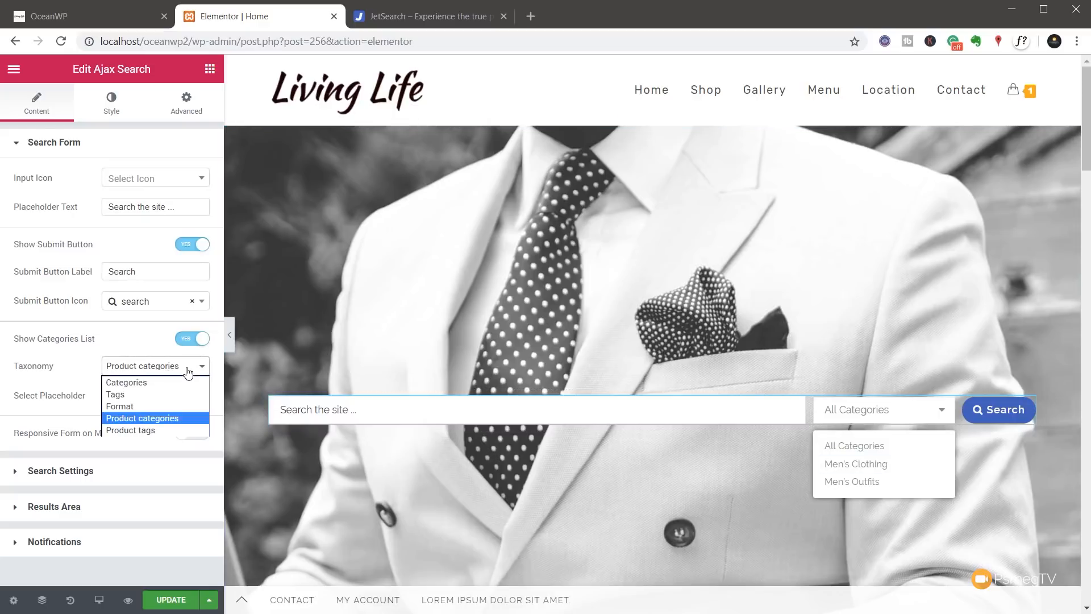
left_click(126, 382)
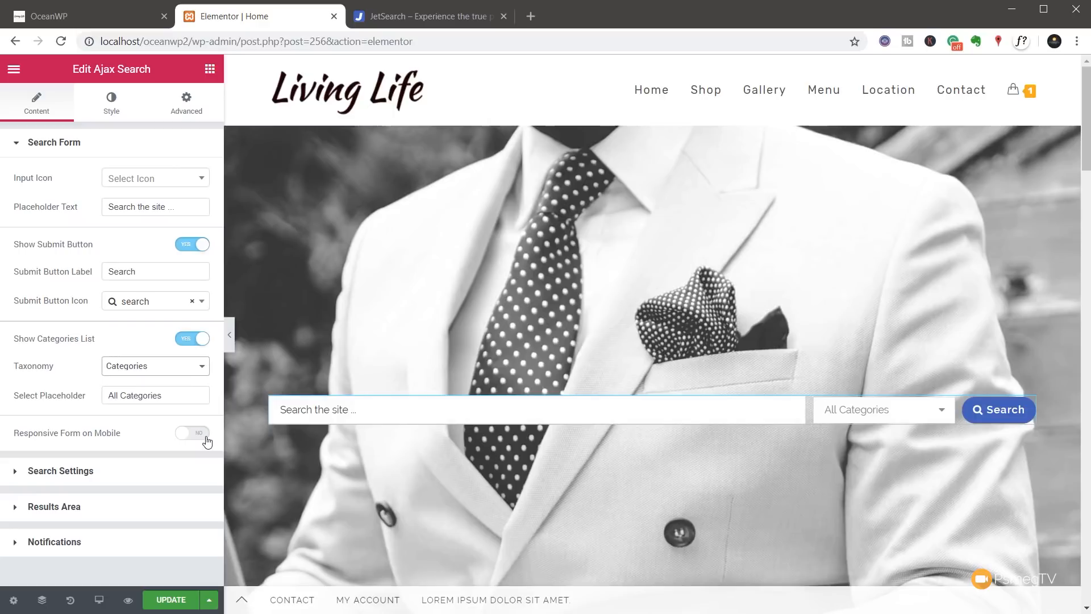
Enable the responsive form on mobile
left_click(192, 434)
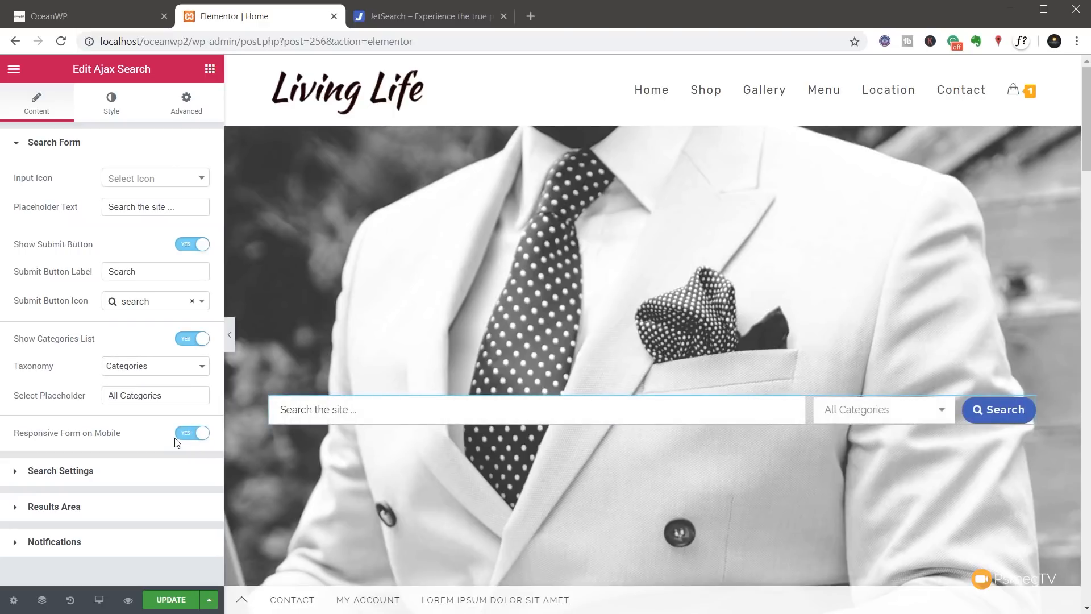
mouse_move(101, 475)
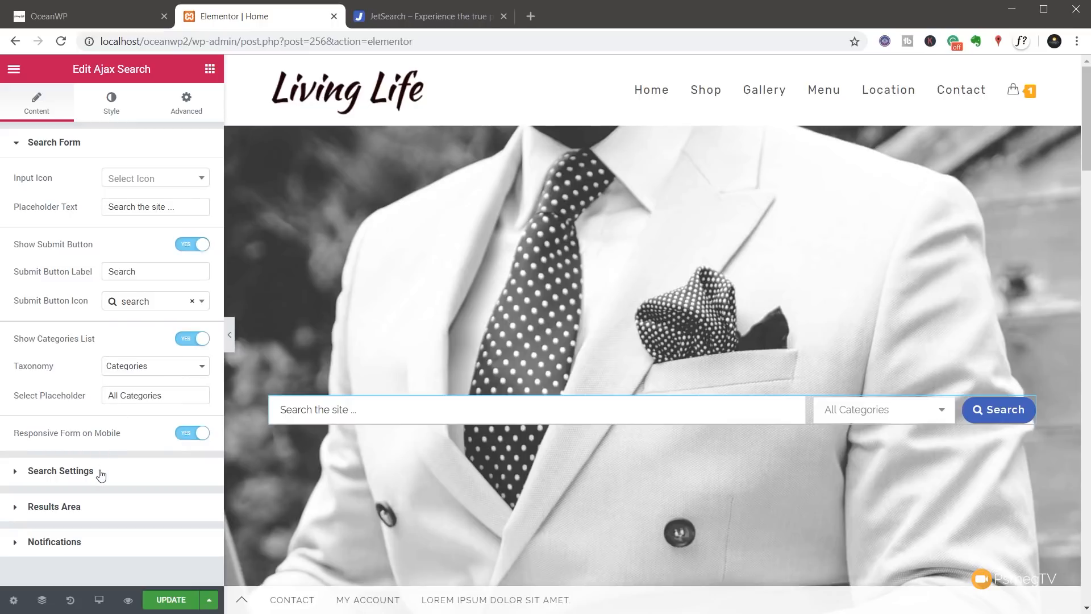
In Search Settings, add Products to the search areas then remove it again
left_click(61, 471)
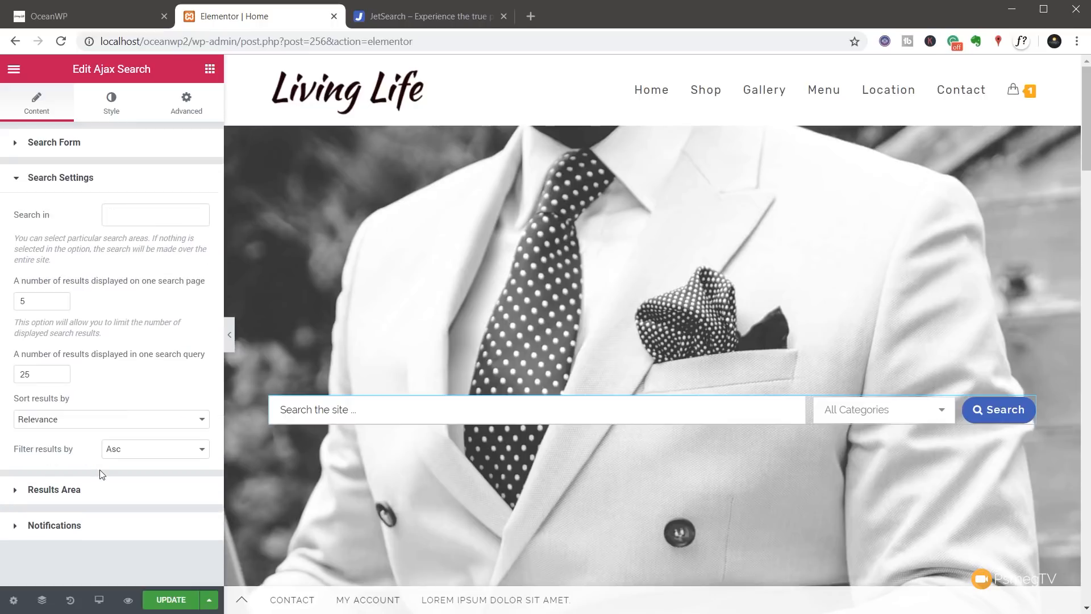
mouse_move(127, 361)
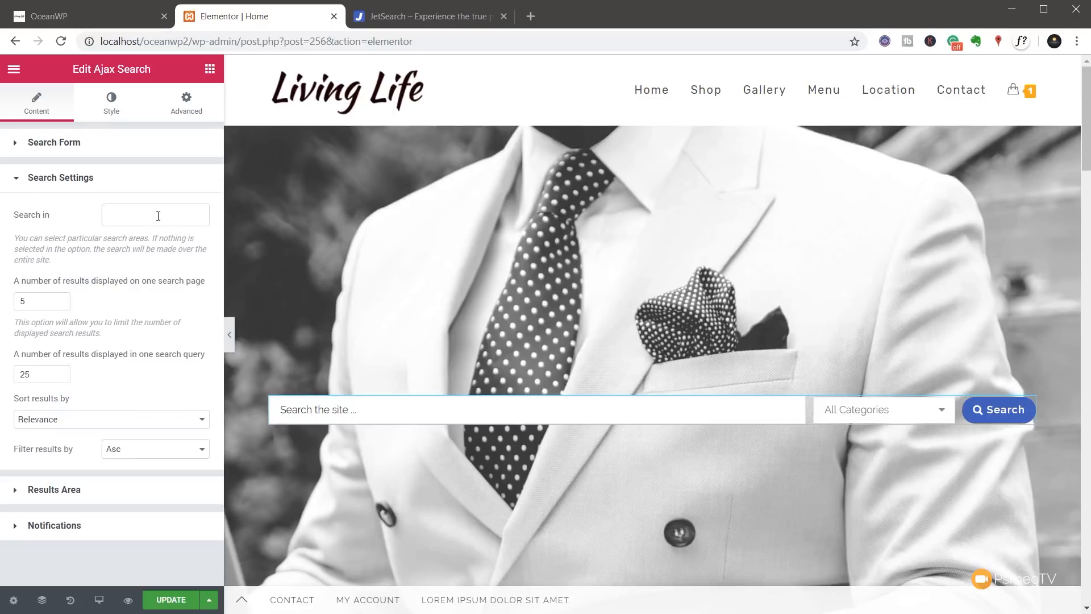
left_click(156, 214)
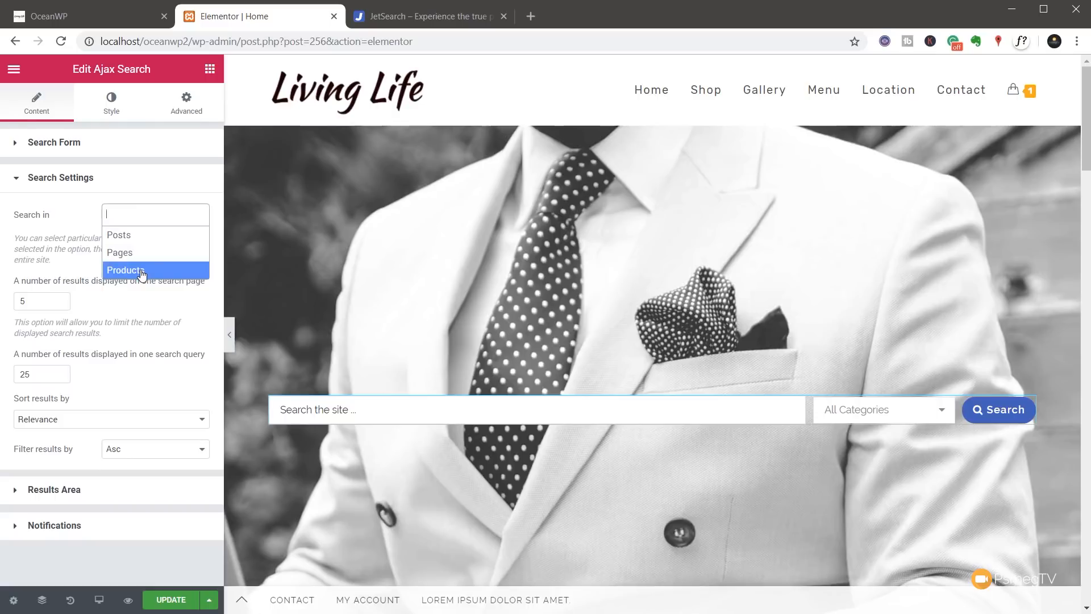
left_click(125, 270)
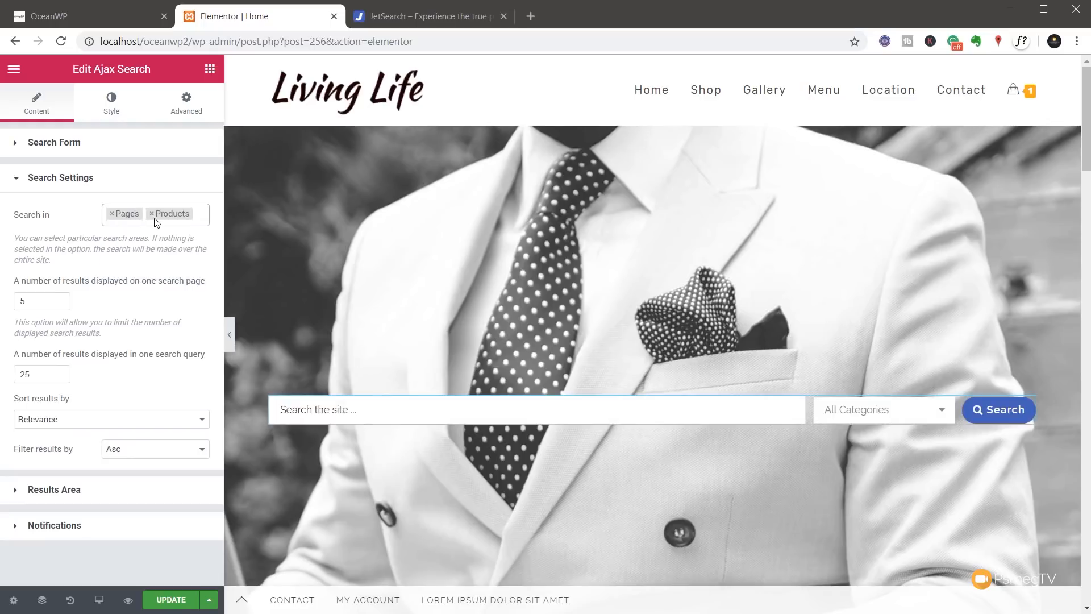
left_click(152, 214)
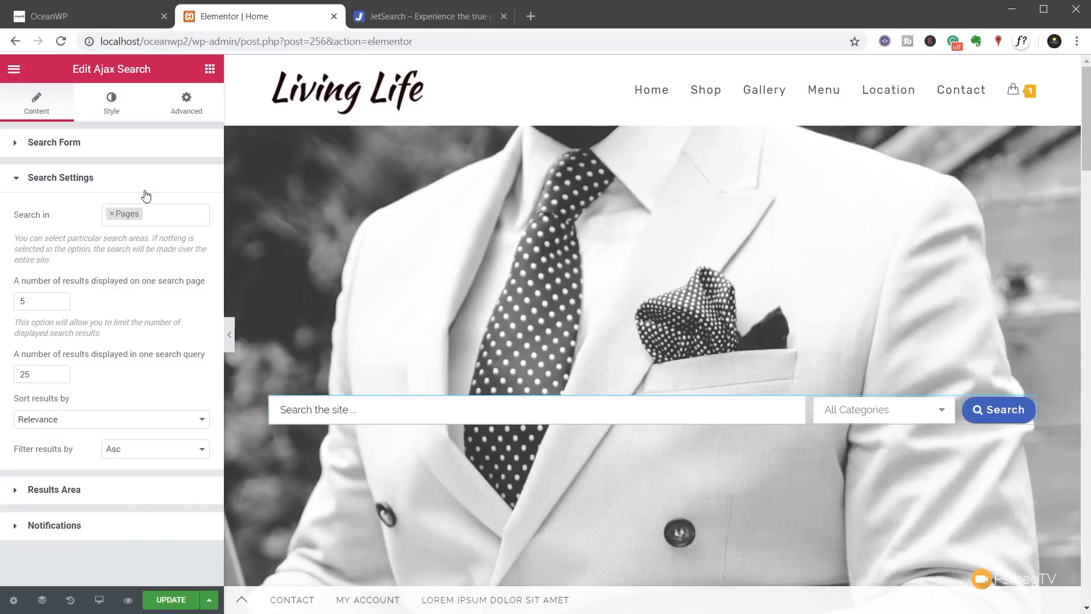
mouse_move(145, 199)
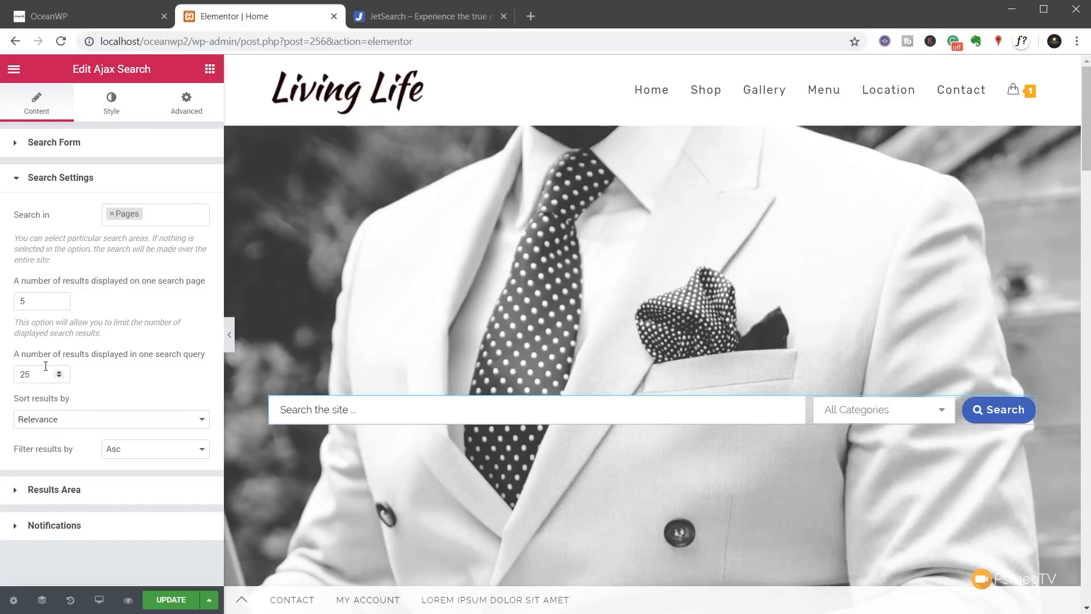
mouse_move(138, 388)
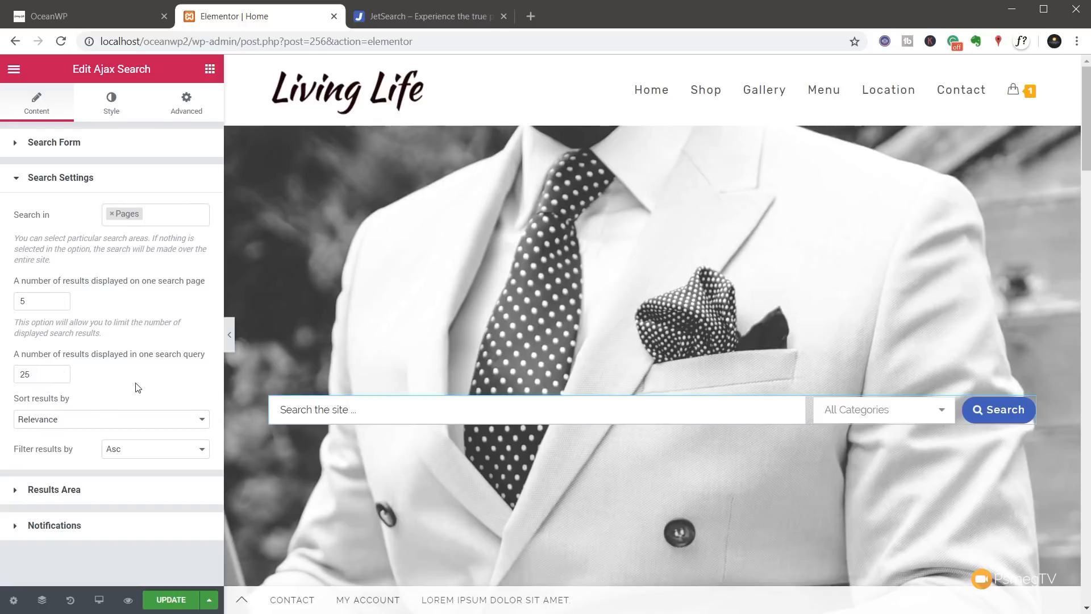
Keep results sorted by Relevance in ascending order and expand the Results Area section
left_click(110, 420)
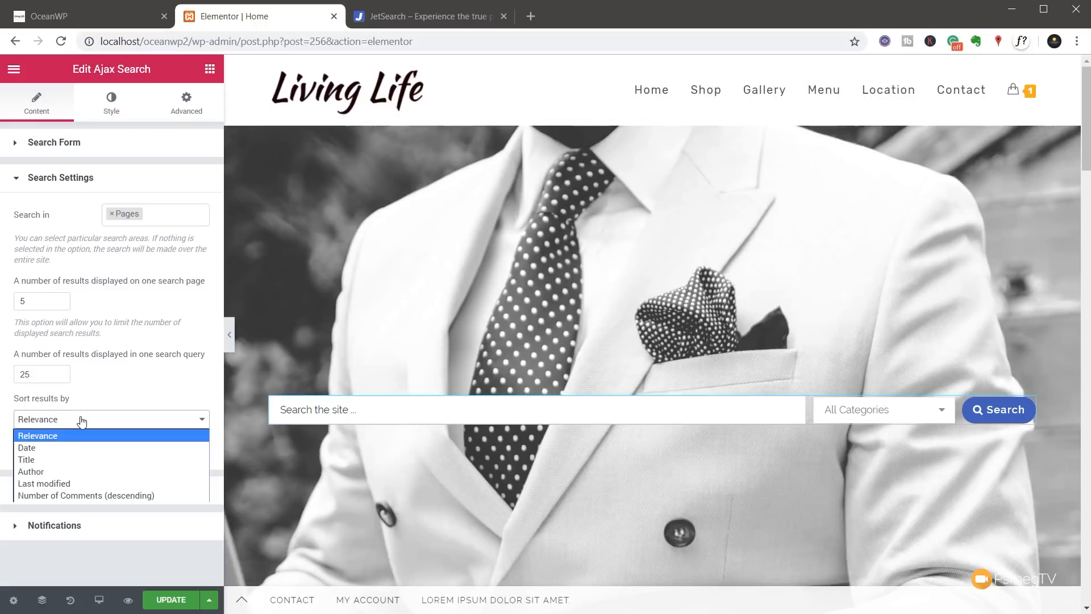
left_click(37, 435)
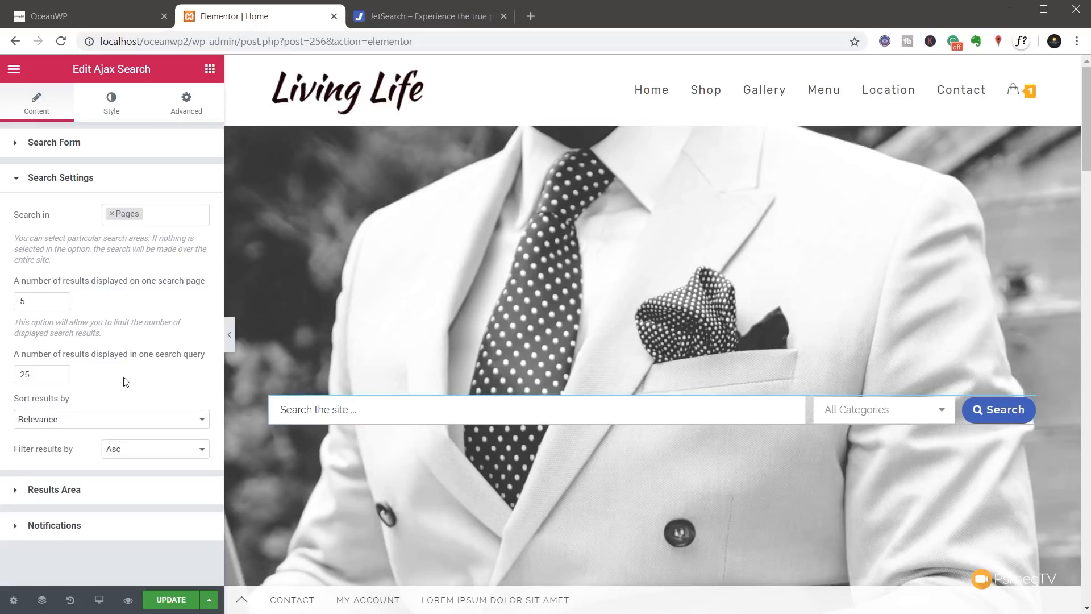
left_click(153, 447)
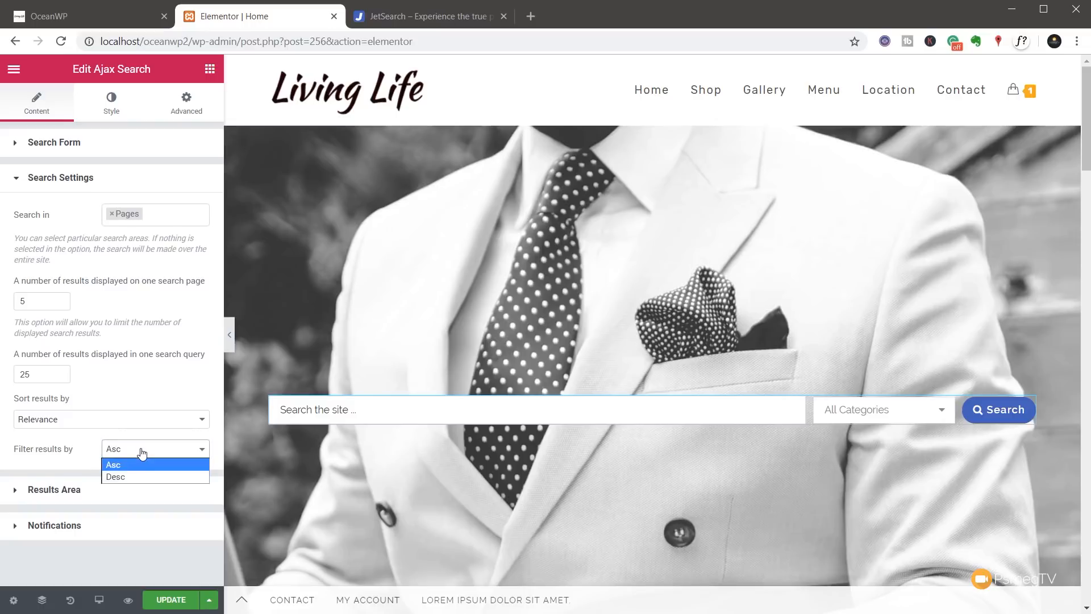
left_click(112, 463)
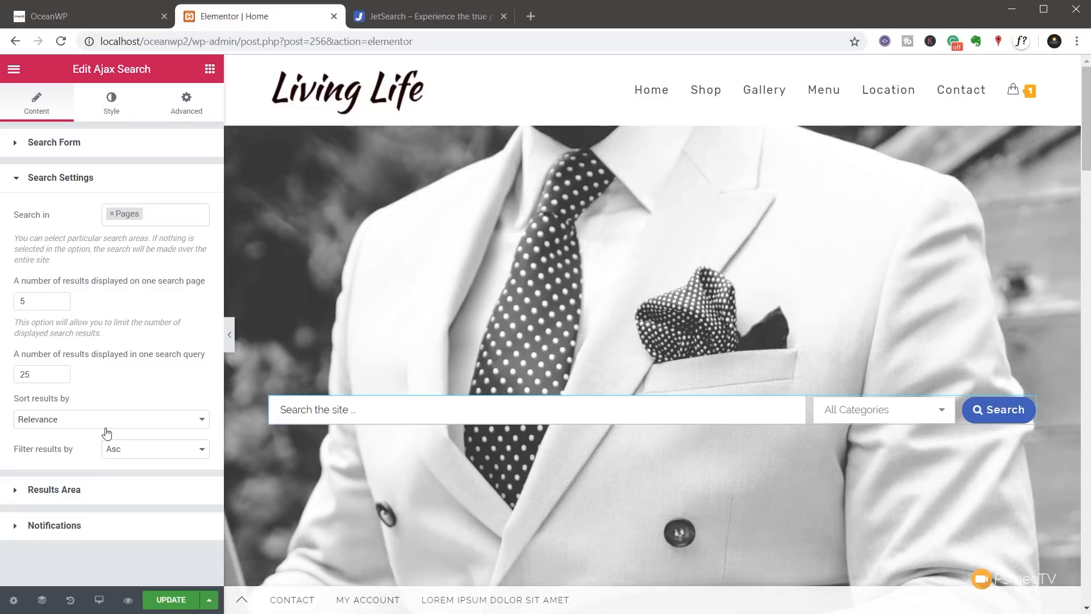
left_click(53, 213)
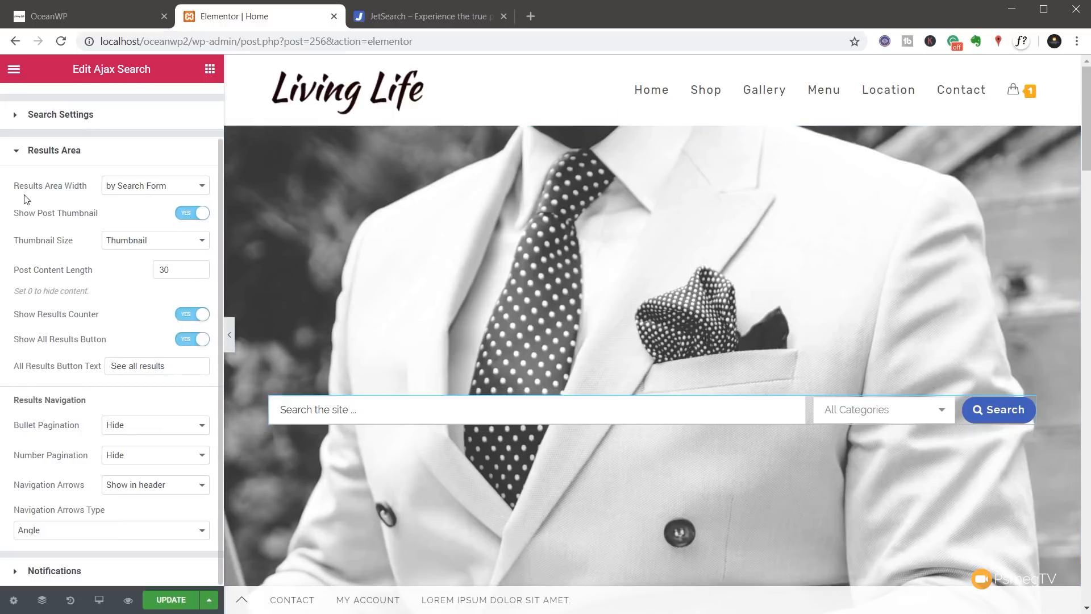
left_click(154, 185)
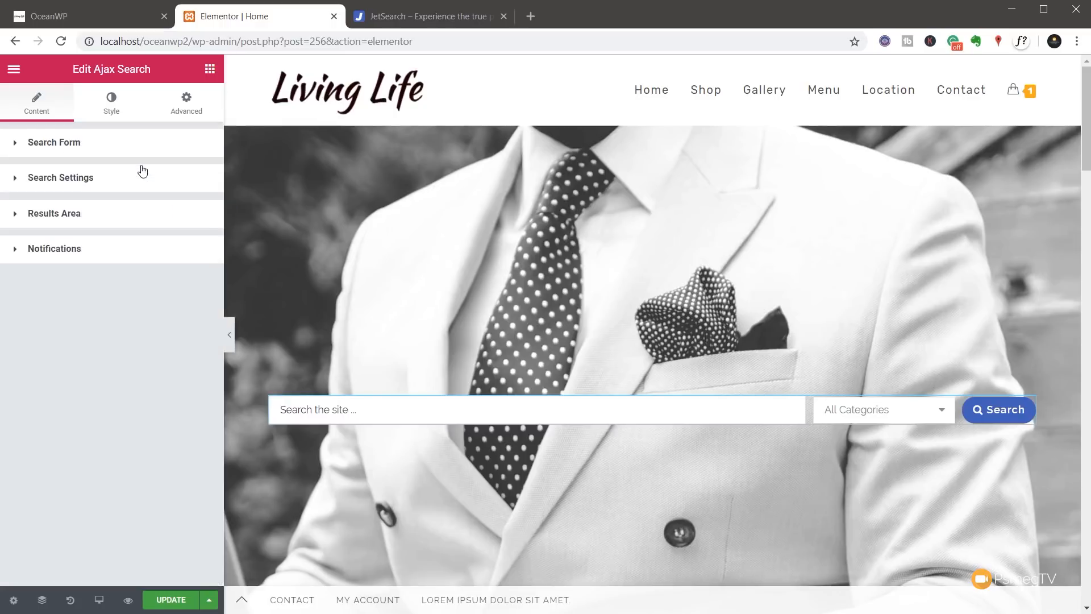
left_click(54, 212)
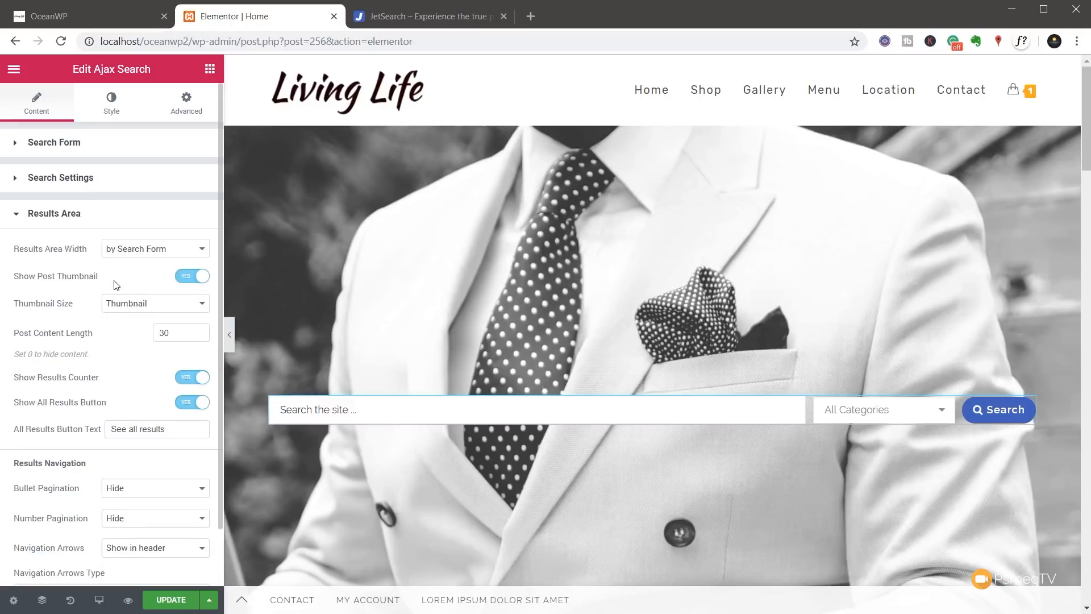
left_click(535, 410)
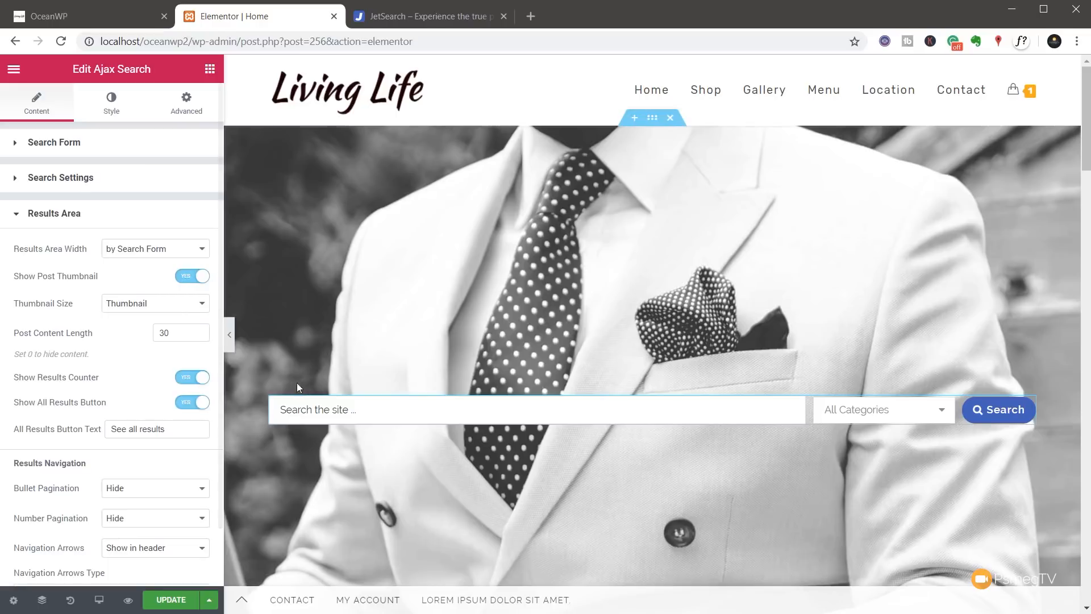
scroll("down", 3)
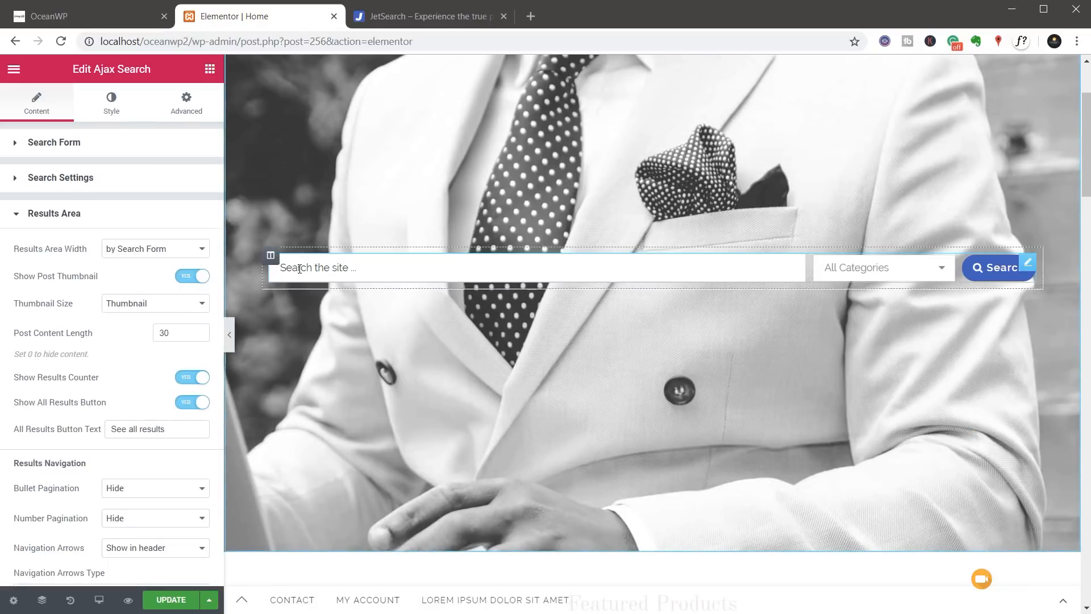
type("skinny suit")
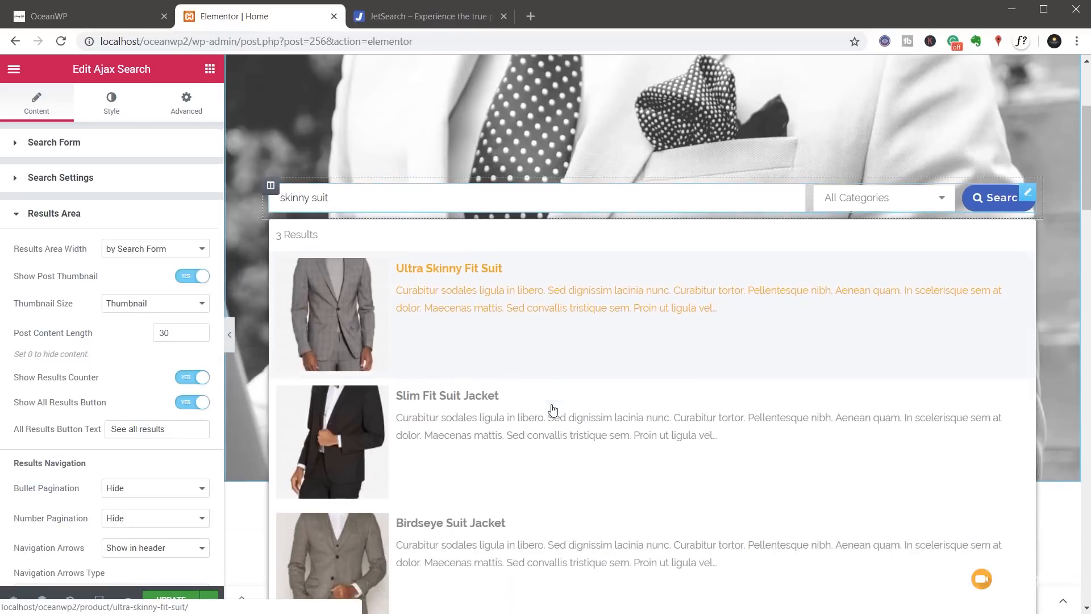
scroll("down", 3)
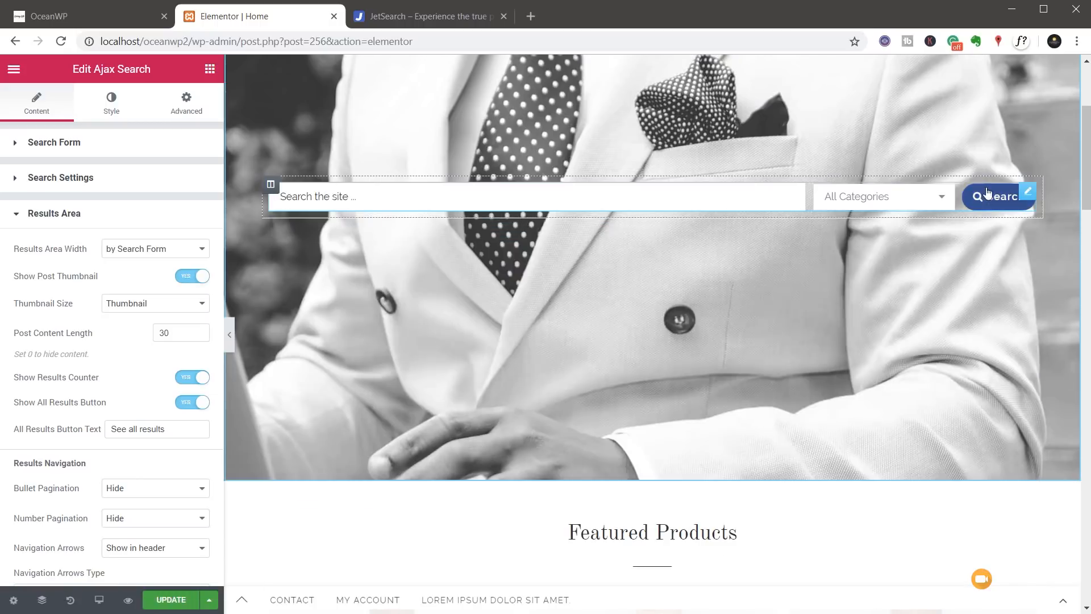
left_click(882, 197)
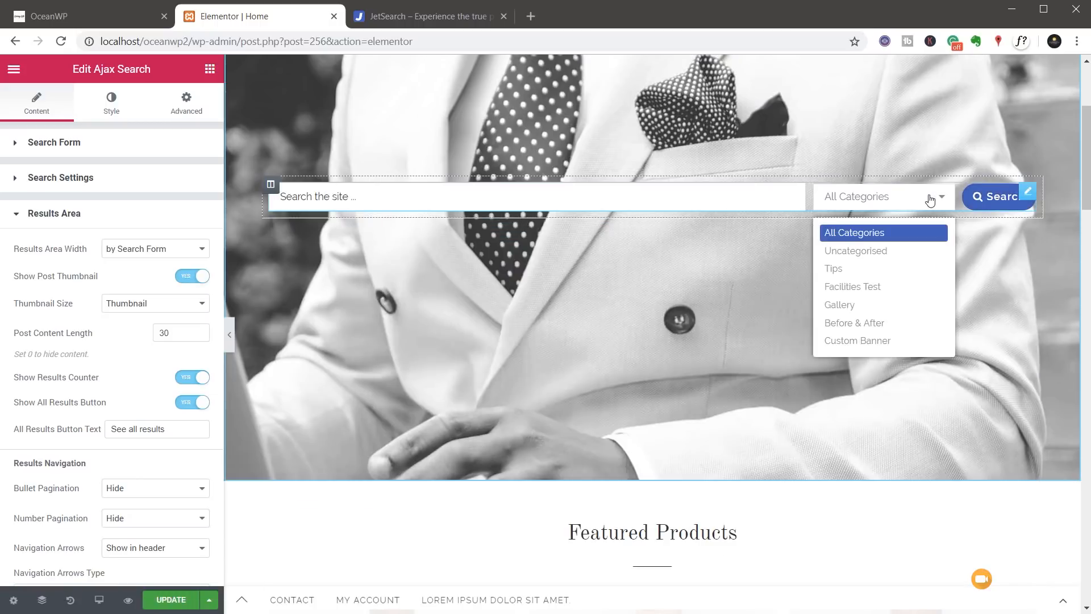
left_click(919, 157)
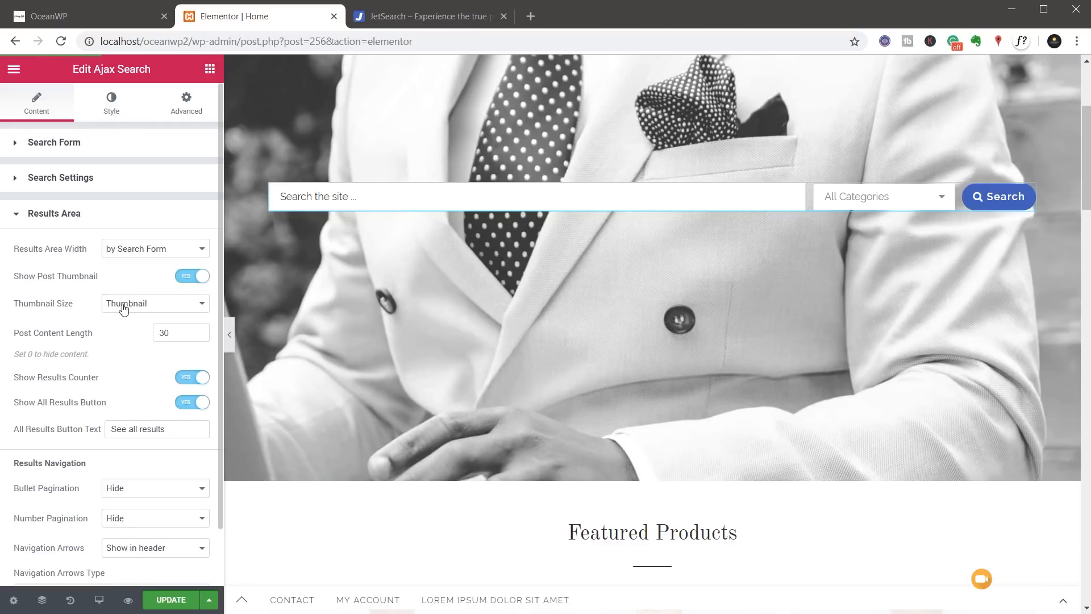
left_click(155, 303)
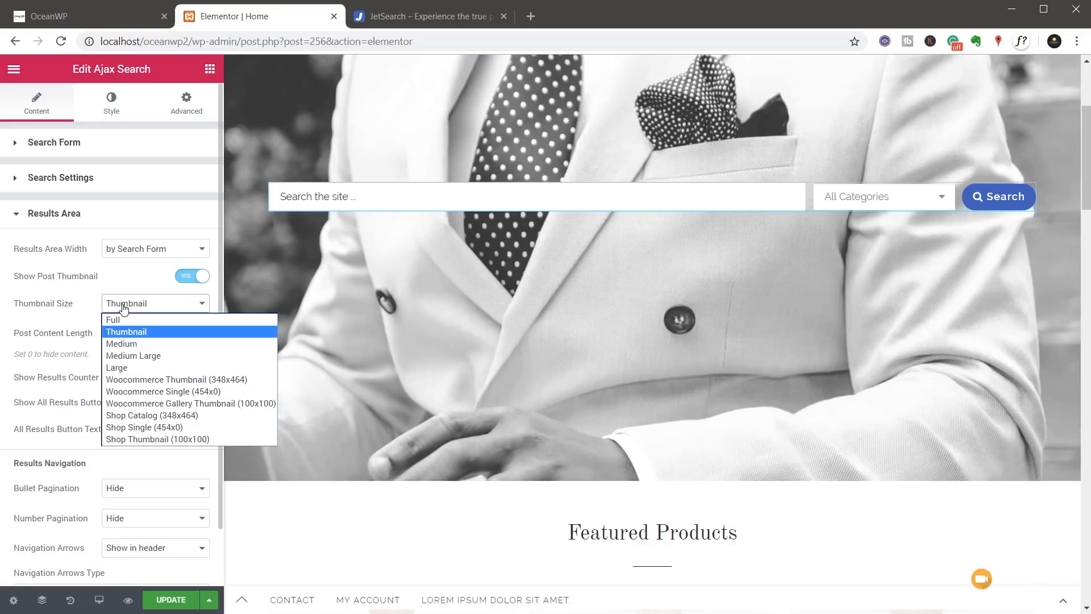
mouse_move(134, 355)
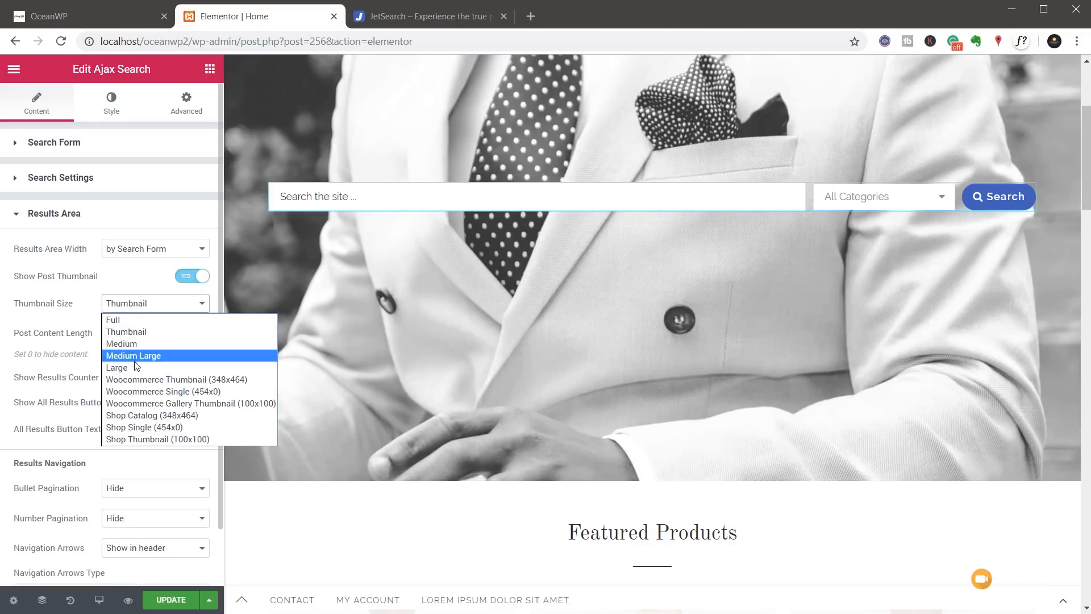
mouse_move(117, 367)
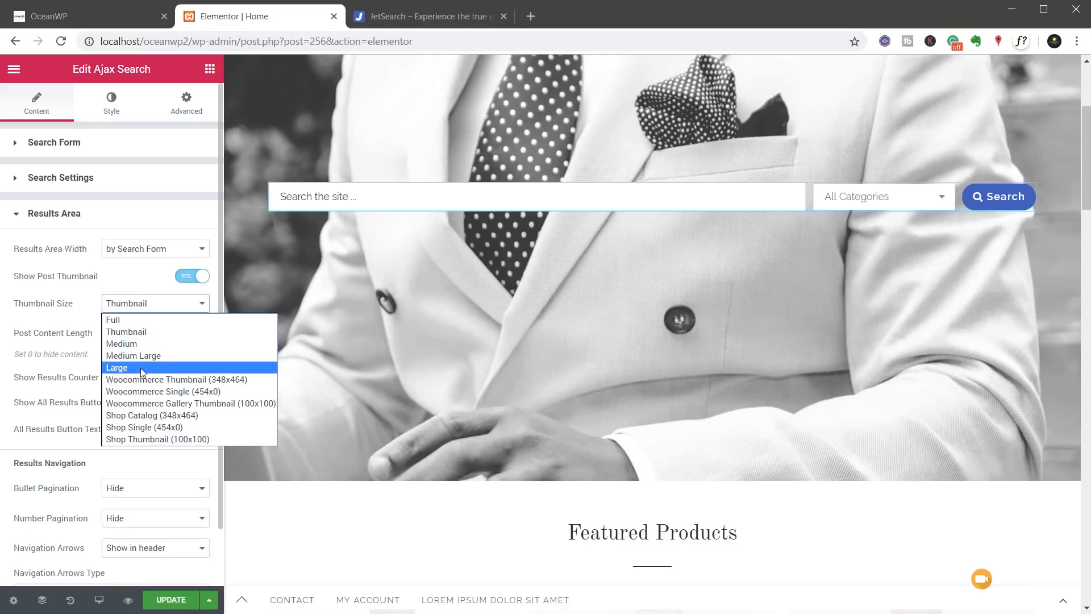
mouse_move(161, 391)
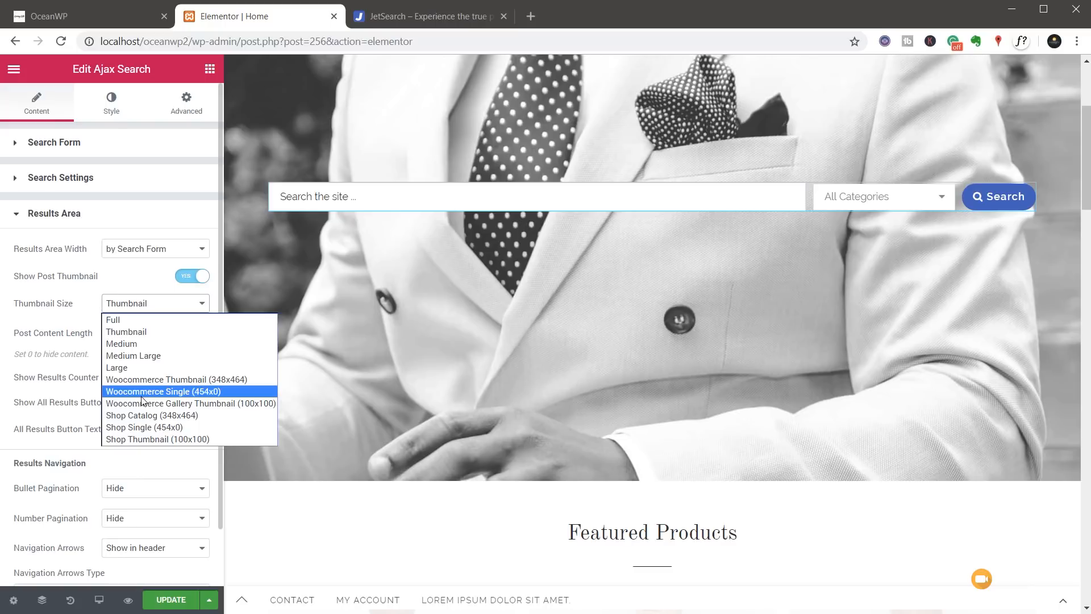
mouse_move(125, 319)
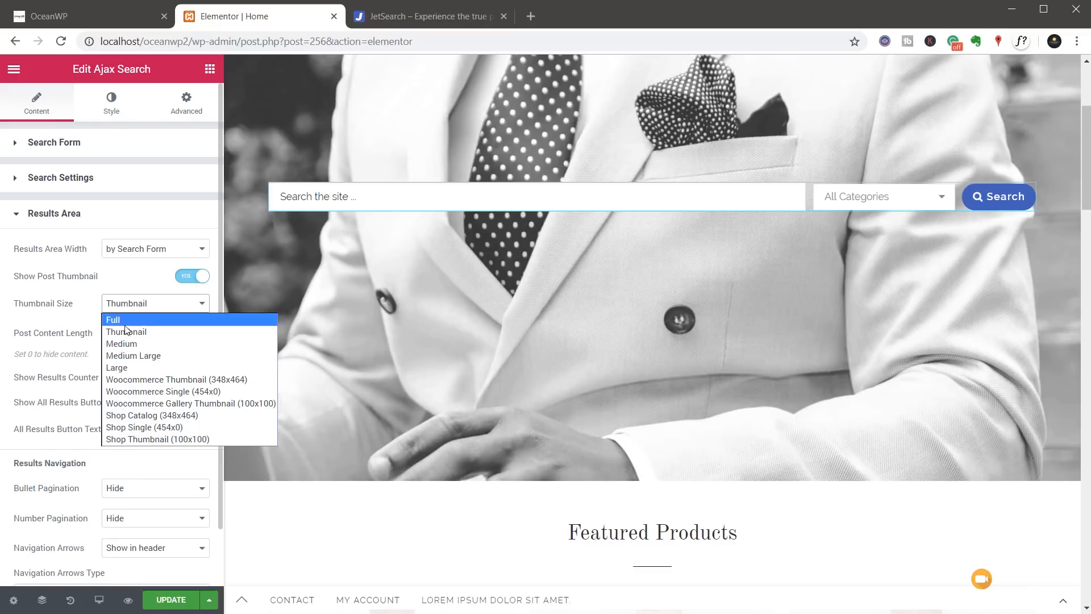
left_click(126, 331)
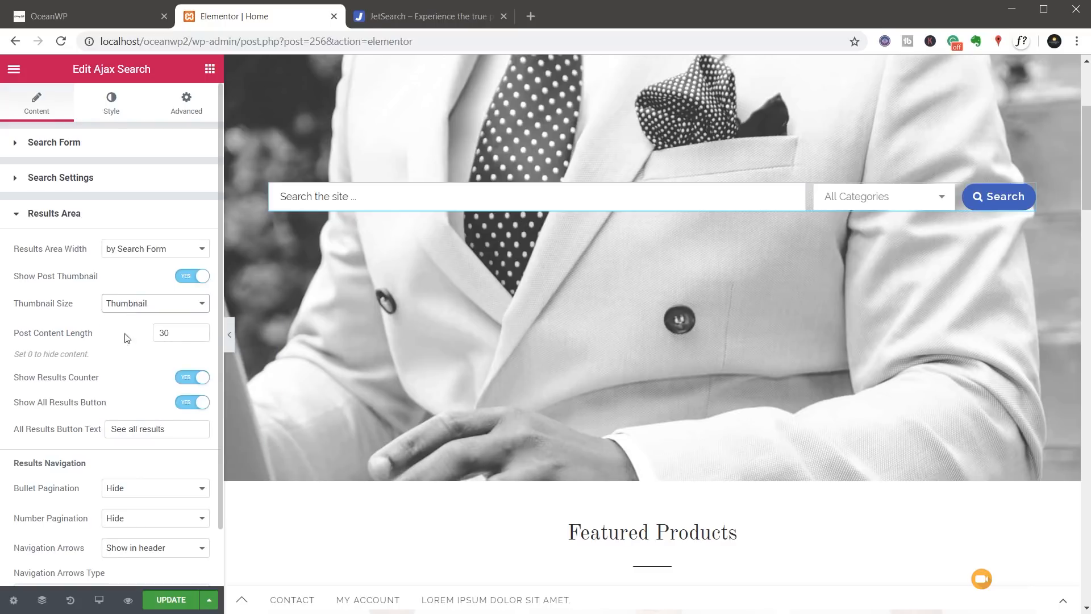
left_click(179, 333)
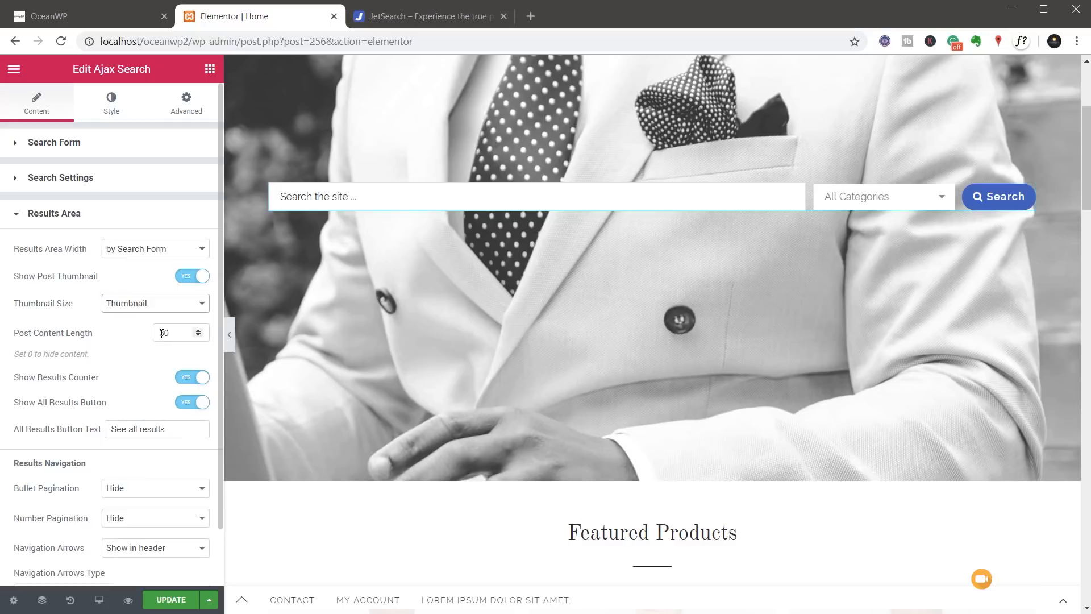
type("30")
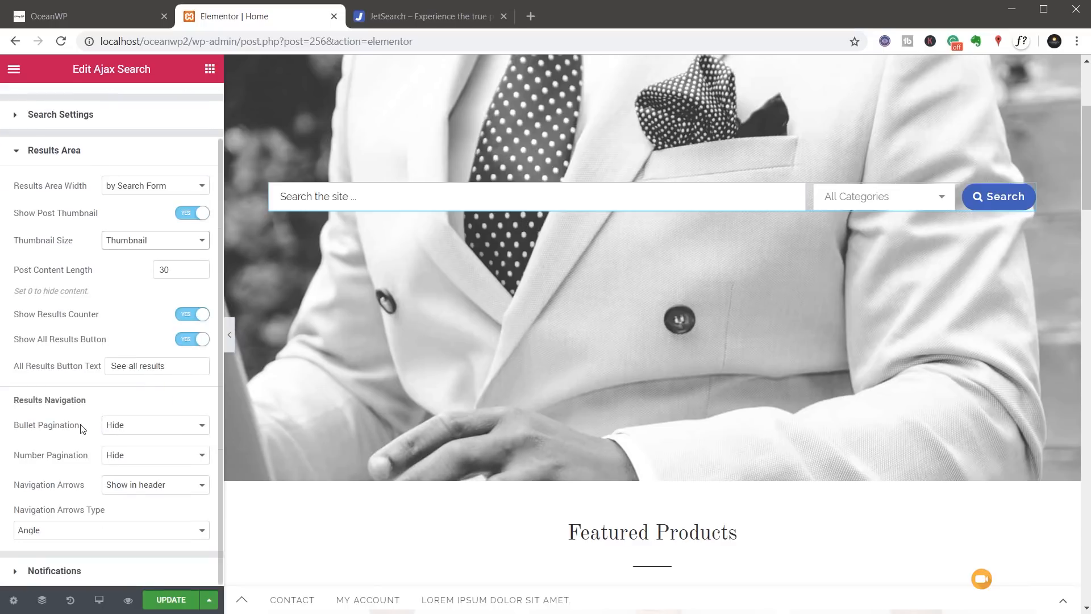
mouse_move(79, 439)
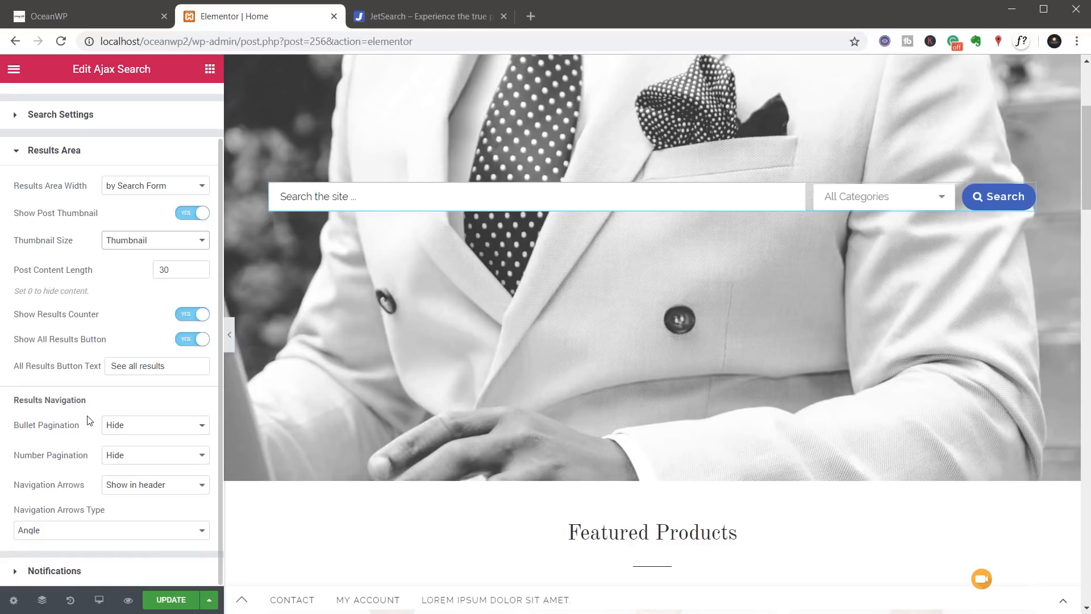
mouse_move(136, 435)
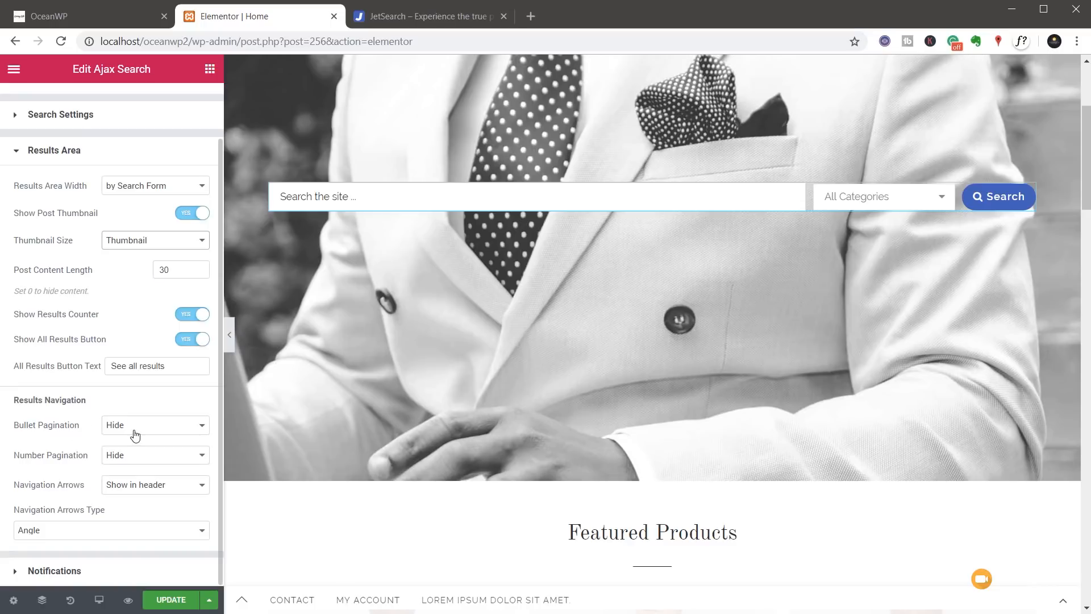
Set the results navigation arrows type to Angle
left_click(155, 424)
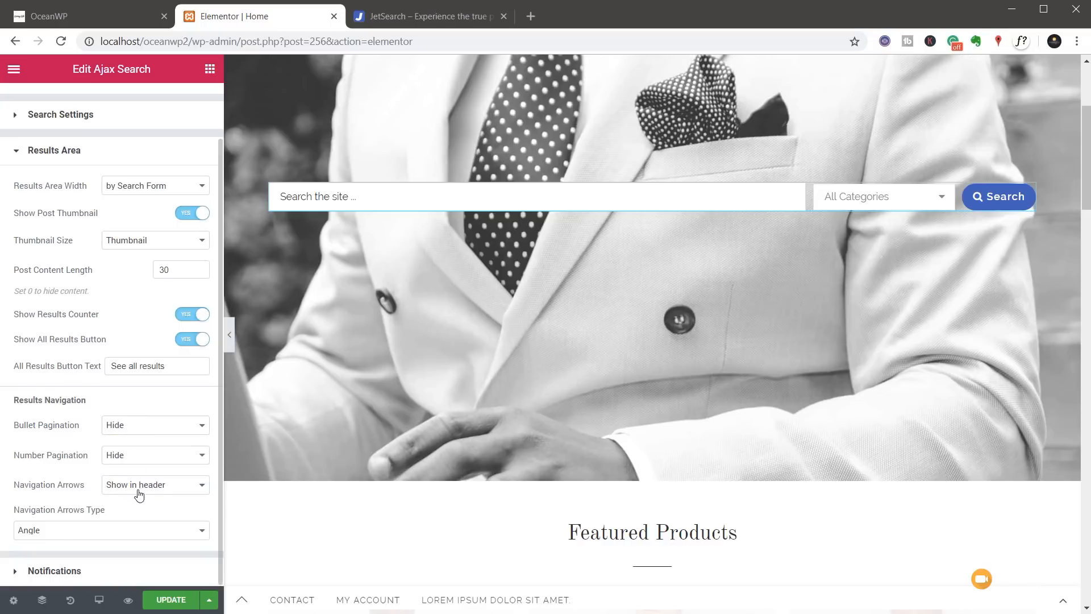
mouse_move(73, 534)
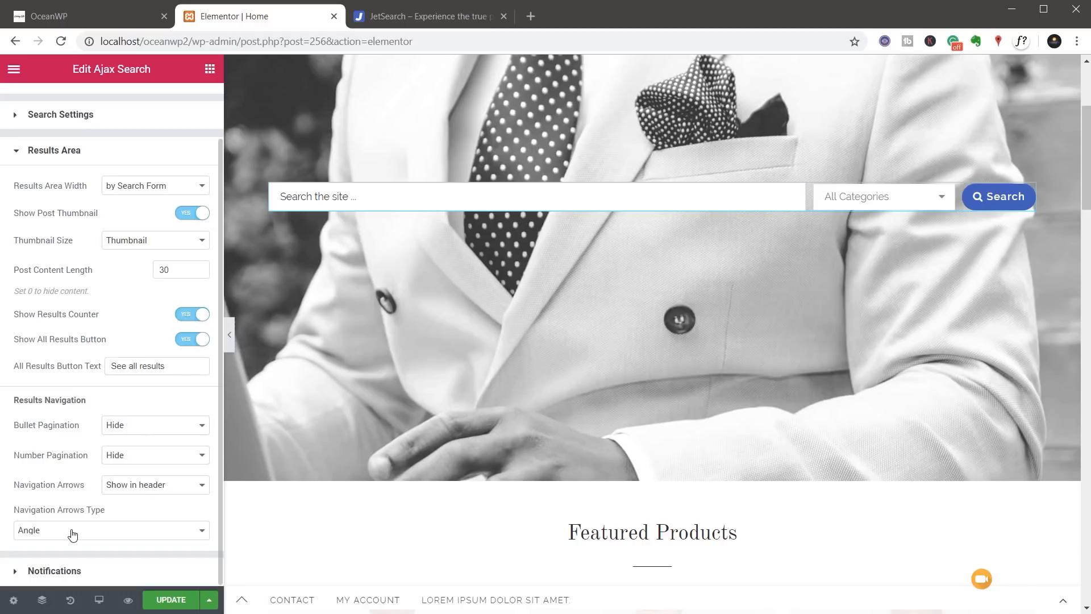
left_click(110, 529)
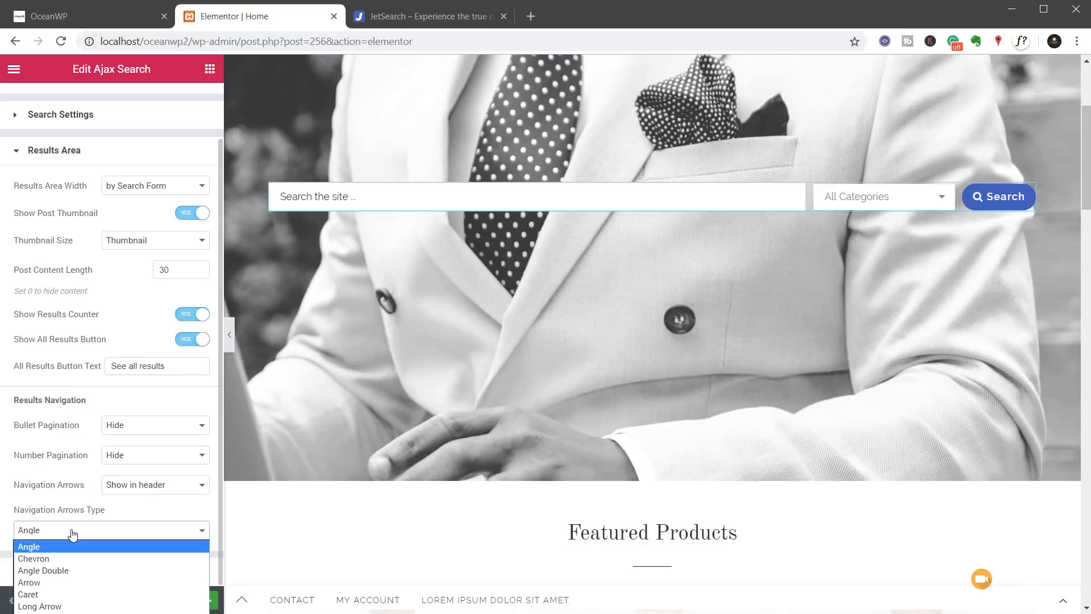
left_click(29, 547)
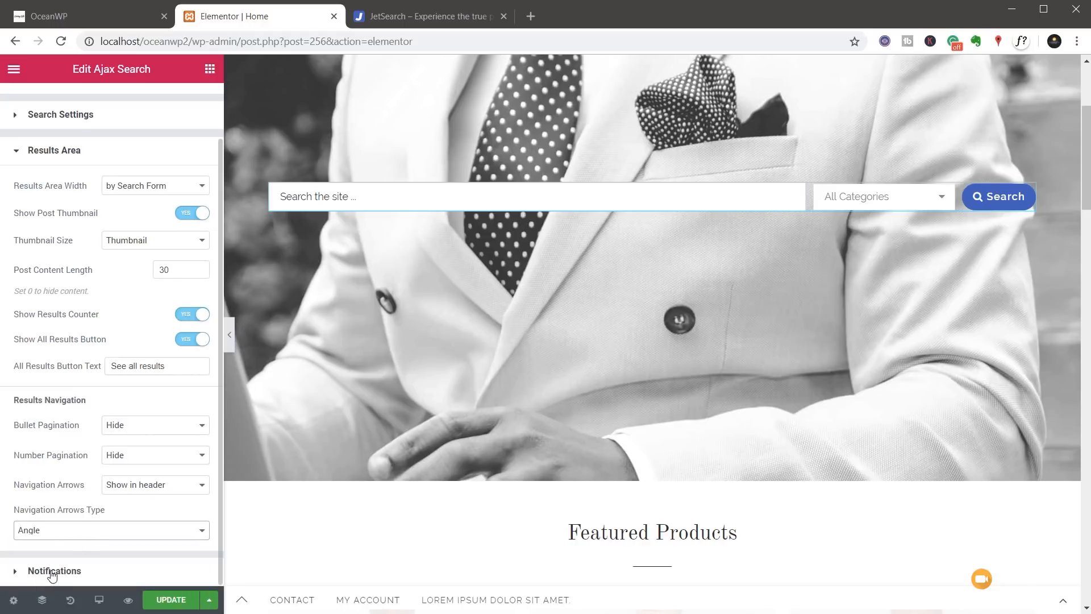
left_click(55, 571)
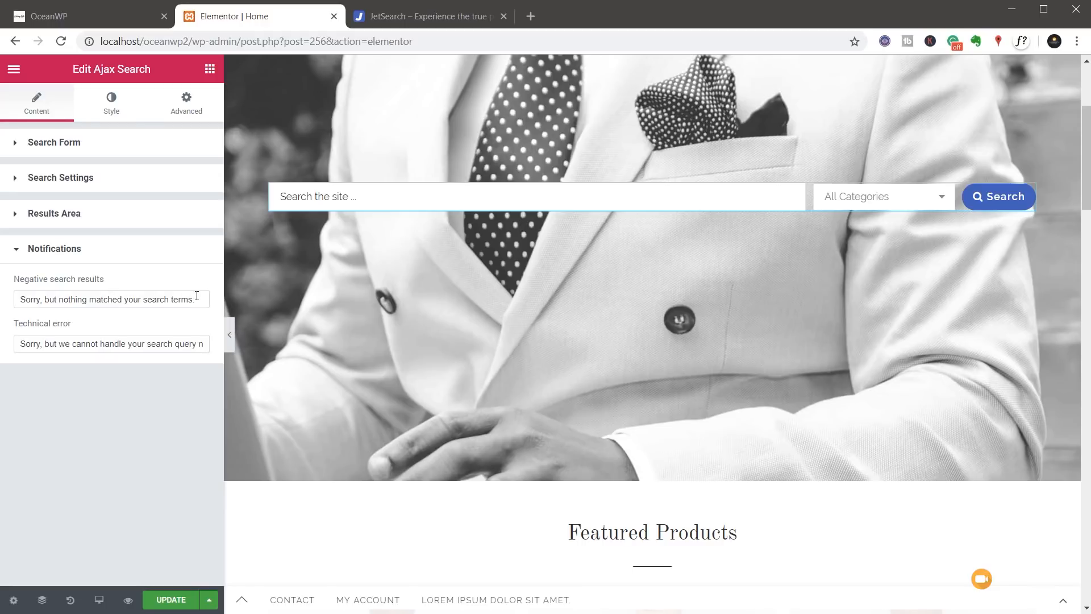
End the negative search results message with a full stop
triple_click(108, 299)
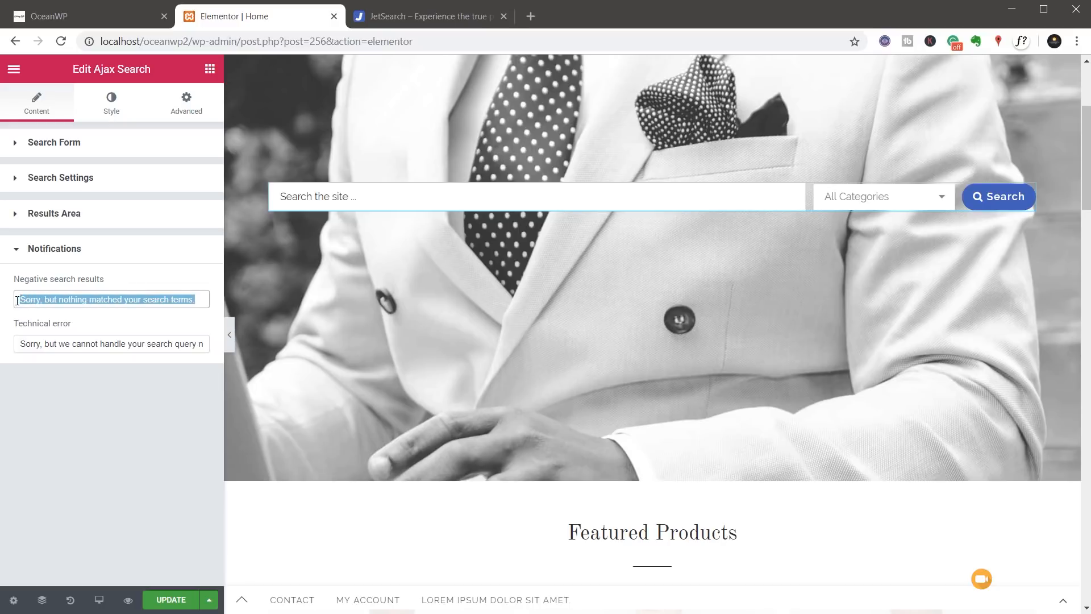
left_click(111, 343)
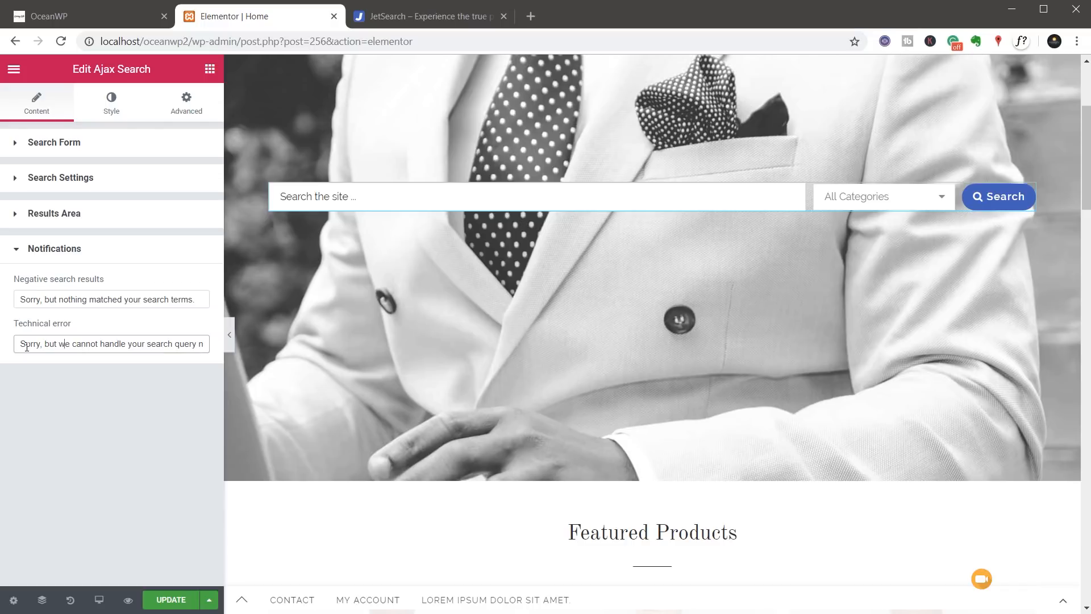
left_click(110, 103)
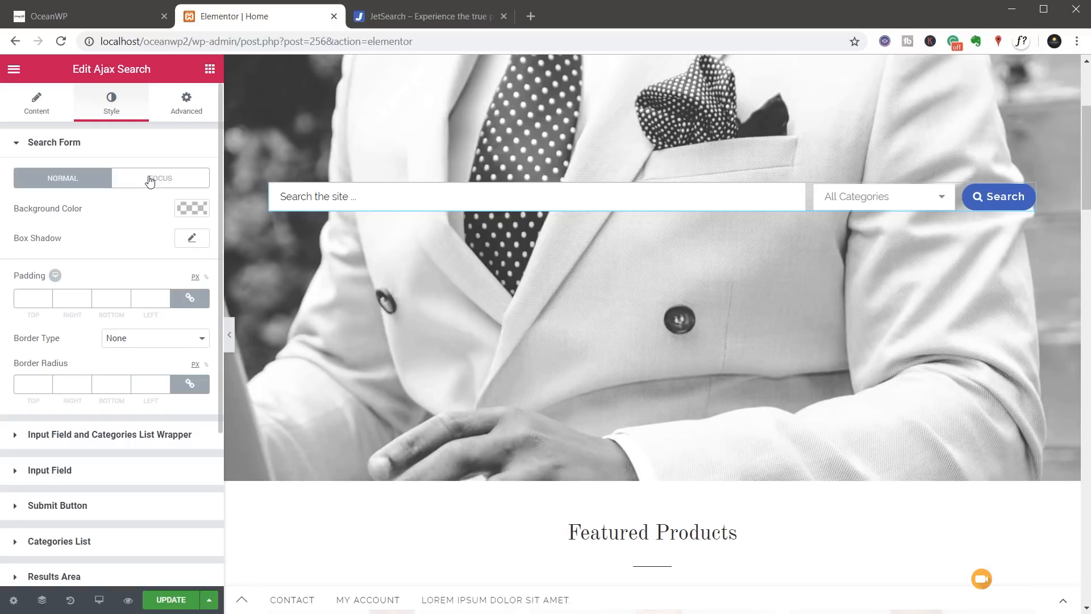
Give the search form a box shadow in its Focus state
left_click(160, 177)
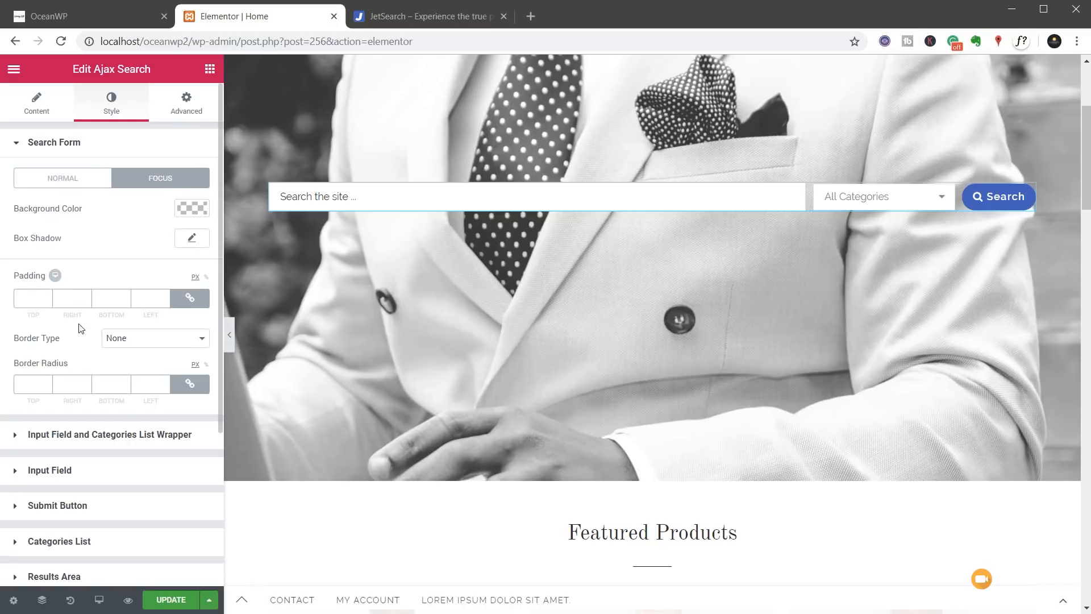
left_click(191, 237)
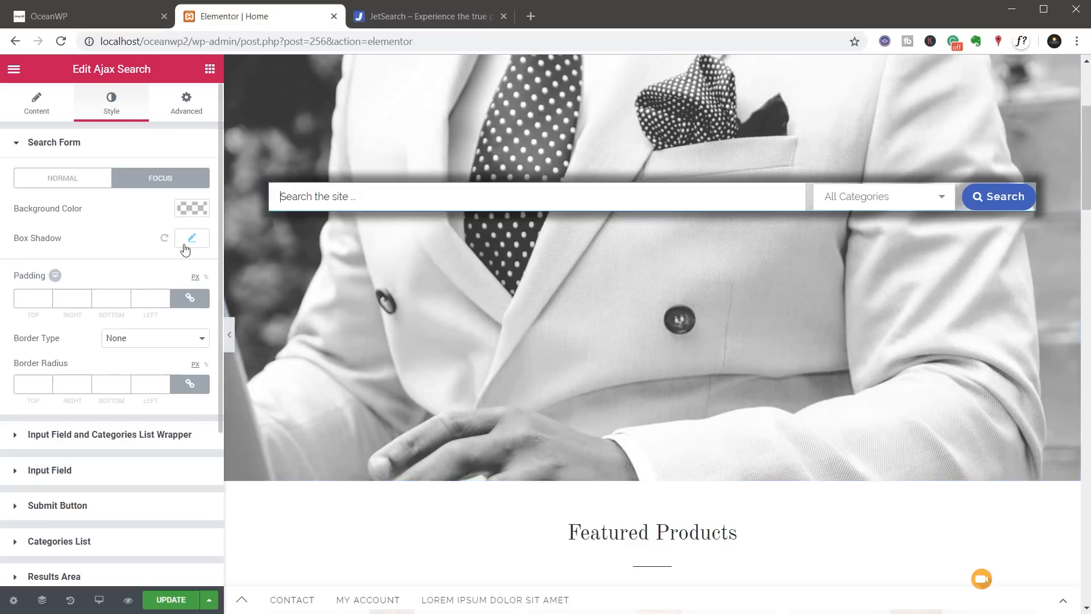
left_click(191, 237)
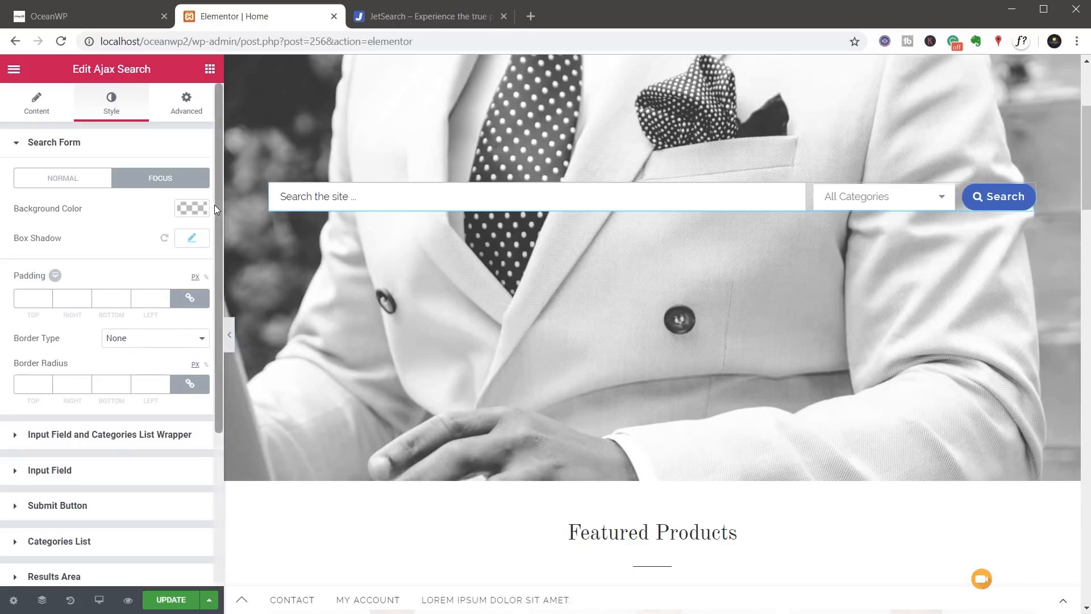
mouse_move(66, 196)
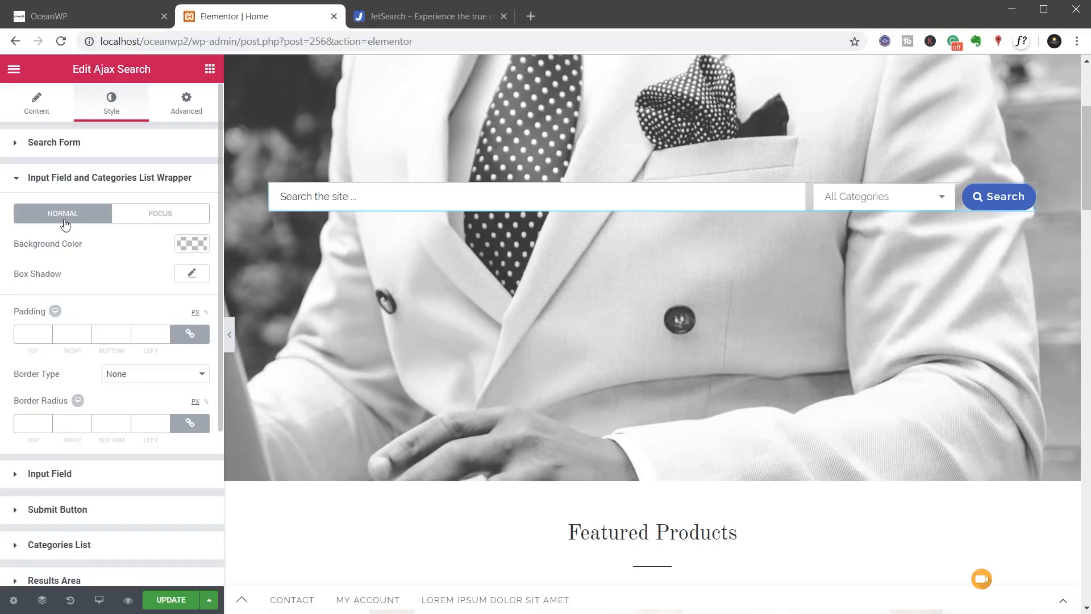
mouse_move(134, 266)
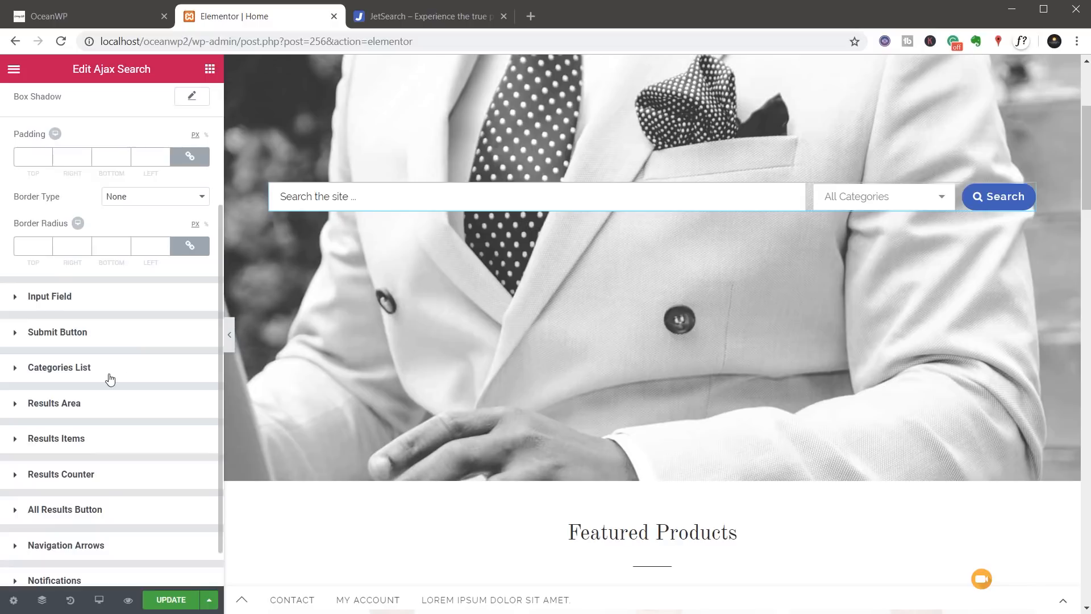
mouse_move(58, 435)
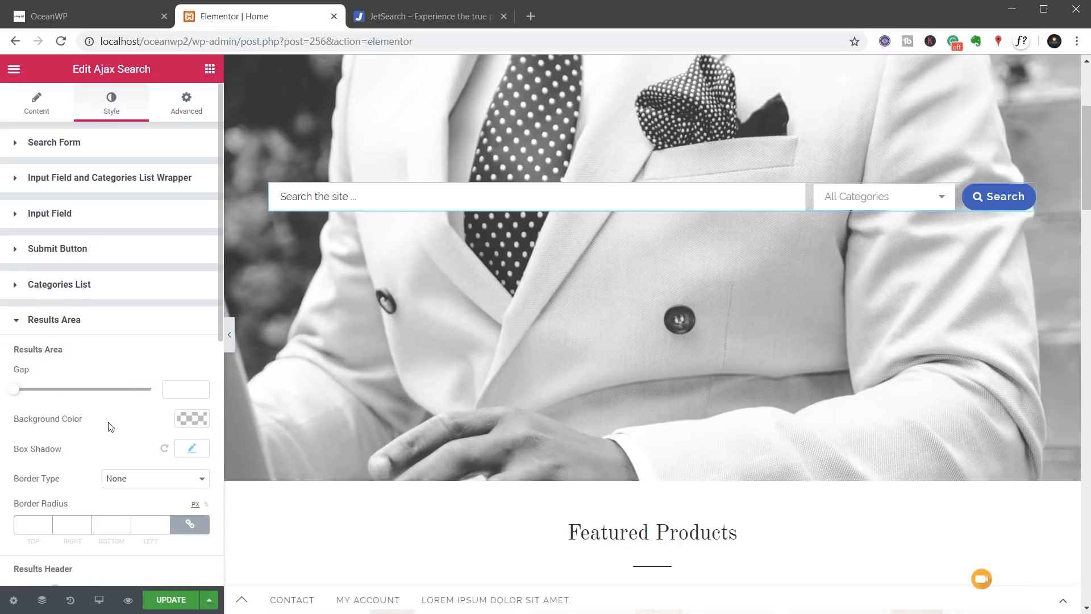
Browse the remaining style sections including spinner colour, then switch to the live homepage
scroll("down", 3)
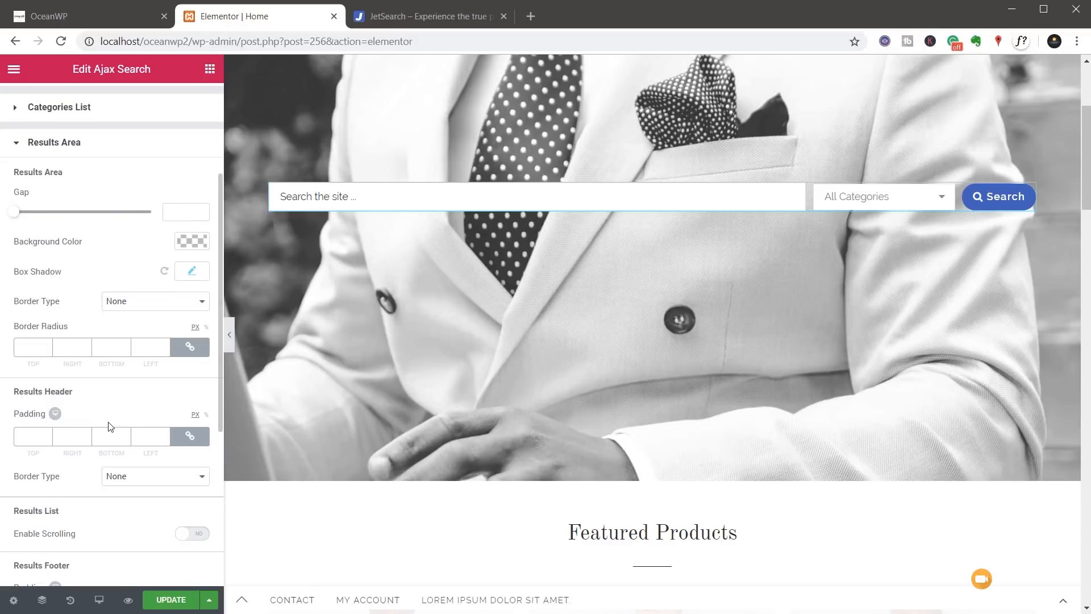
scroll("down", 3)
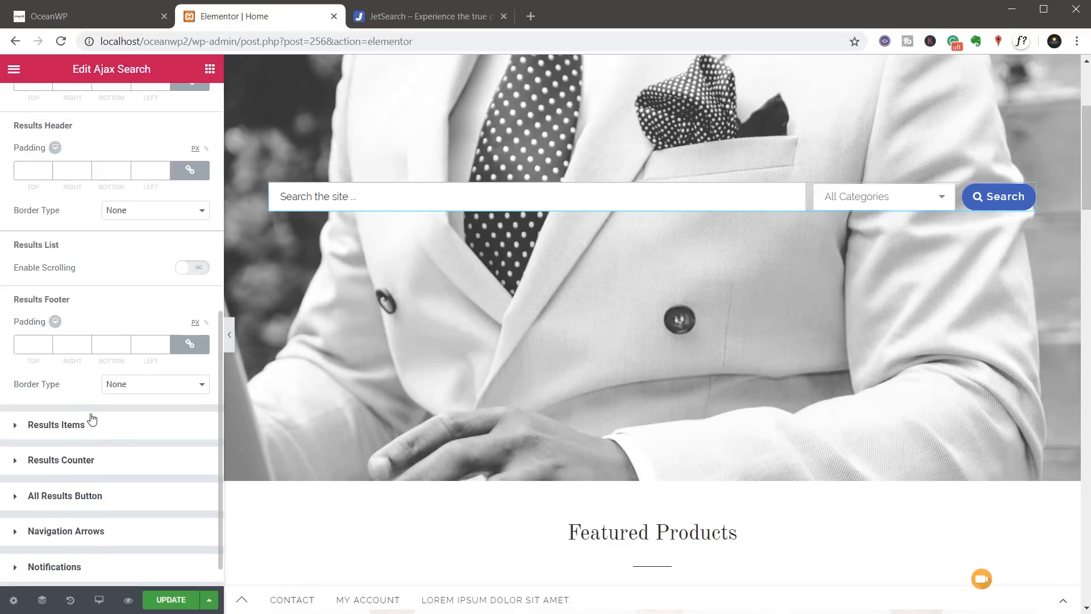
mouse_move(78, 570)
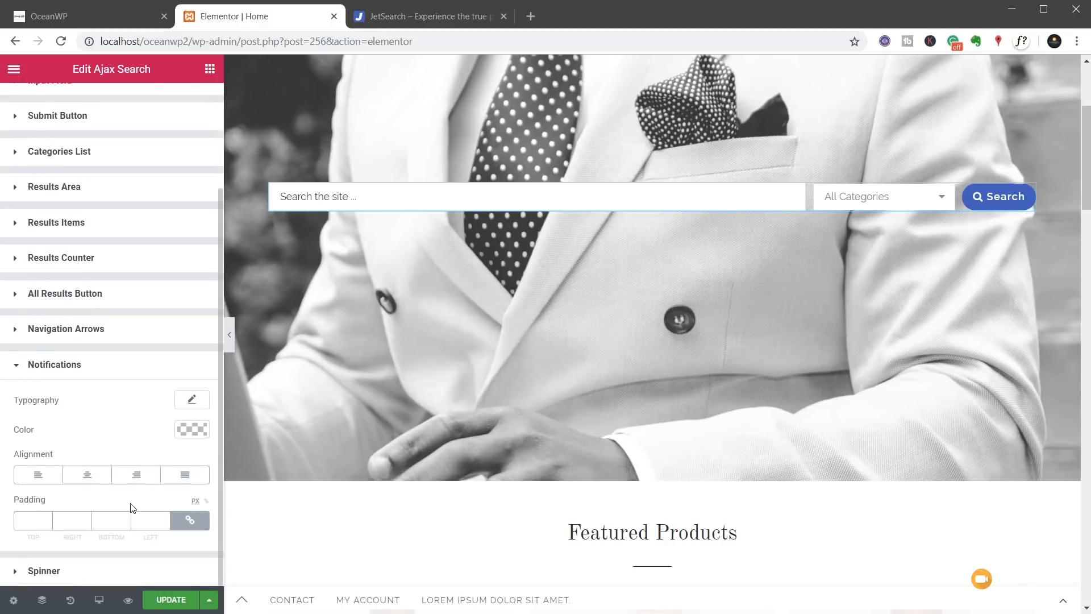
mouse_move(58, 575)
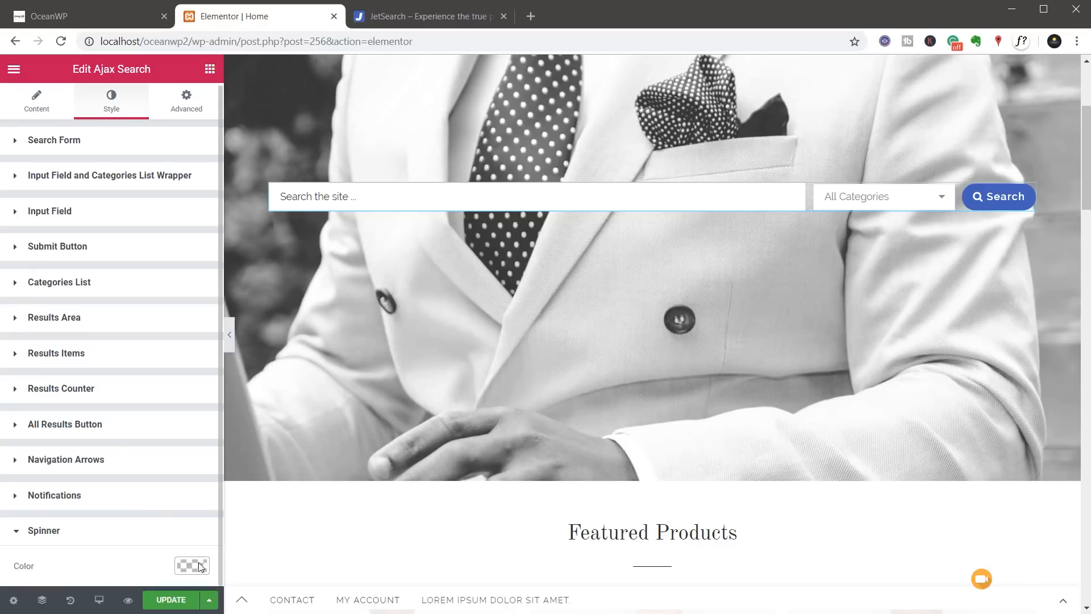
left_click(185, 101)
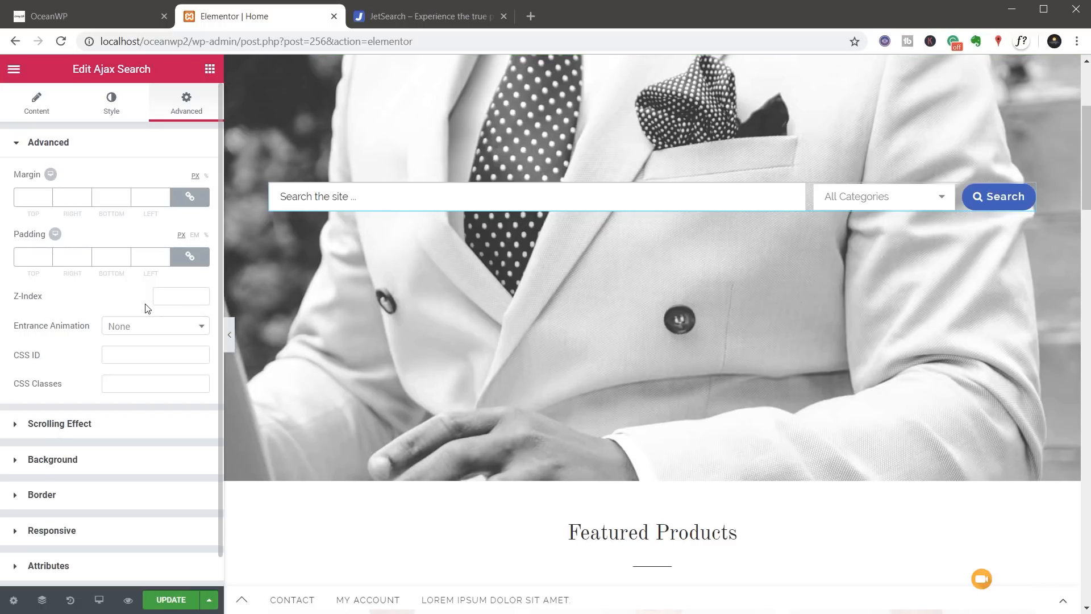
left_click(83, 16)
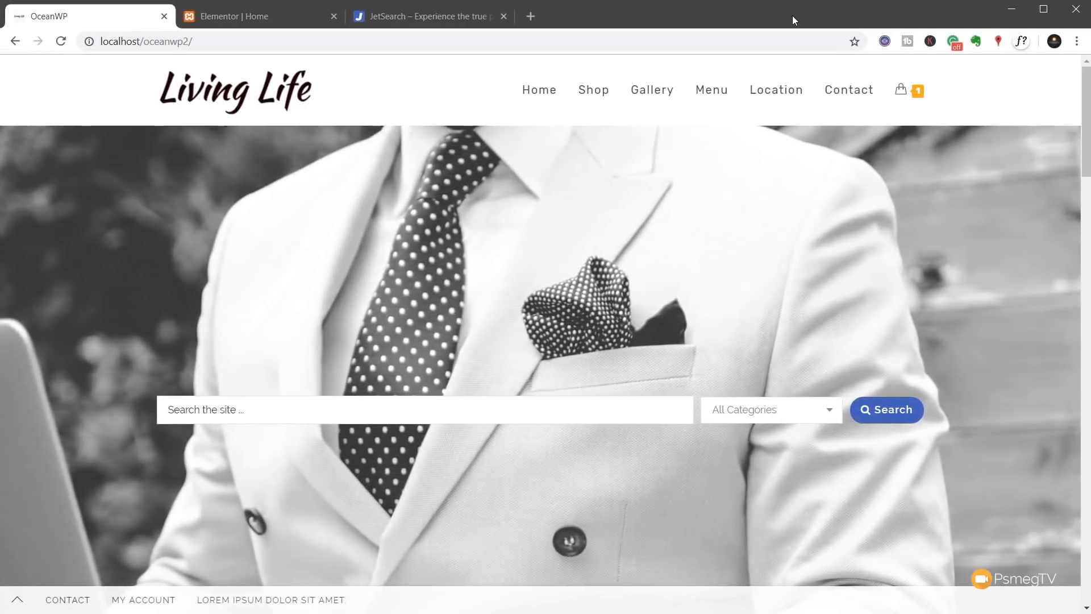
mouse_move(535, 309)
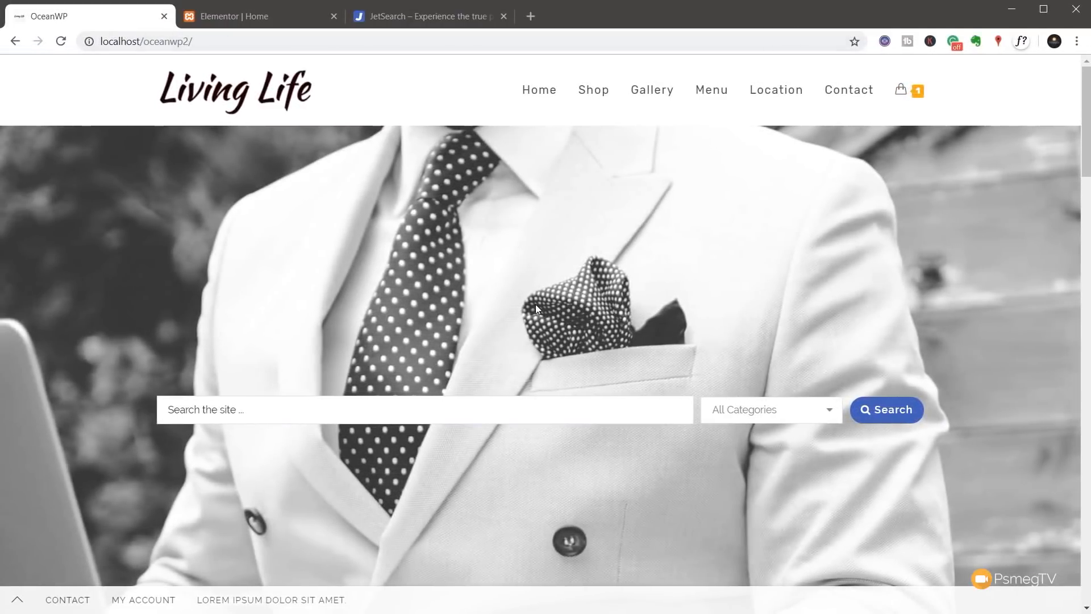
mouse_move(446, 367)
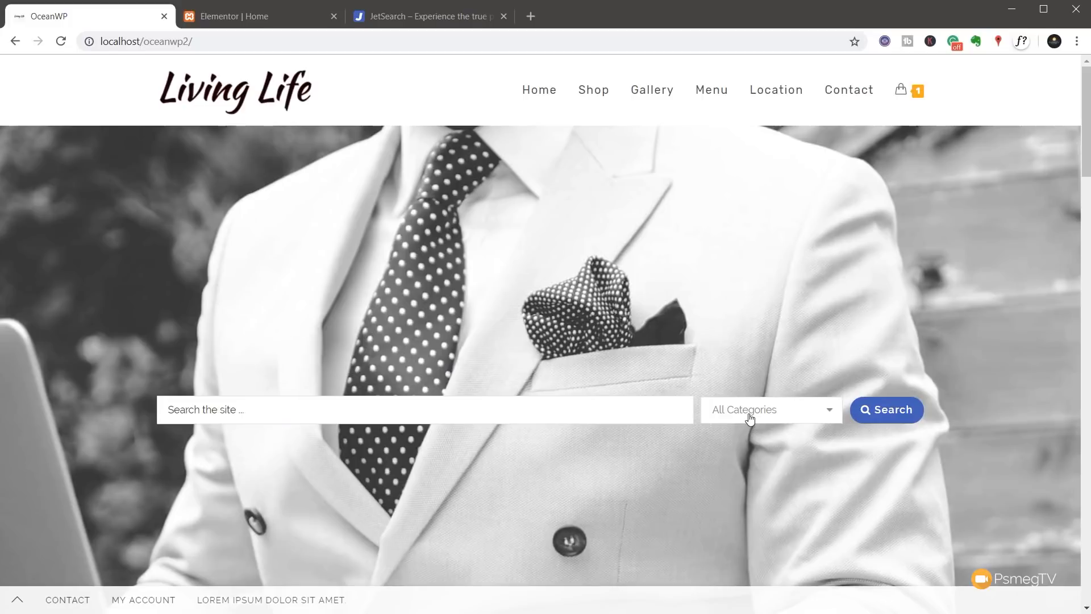
left_click(765, 409)
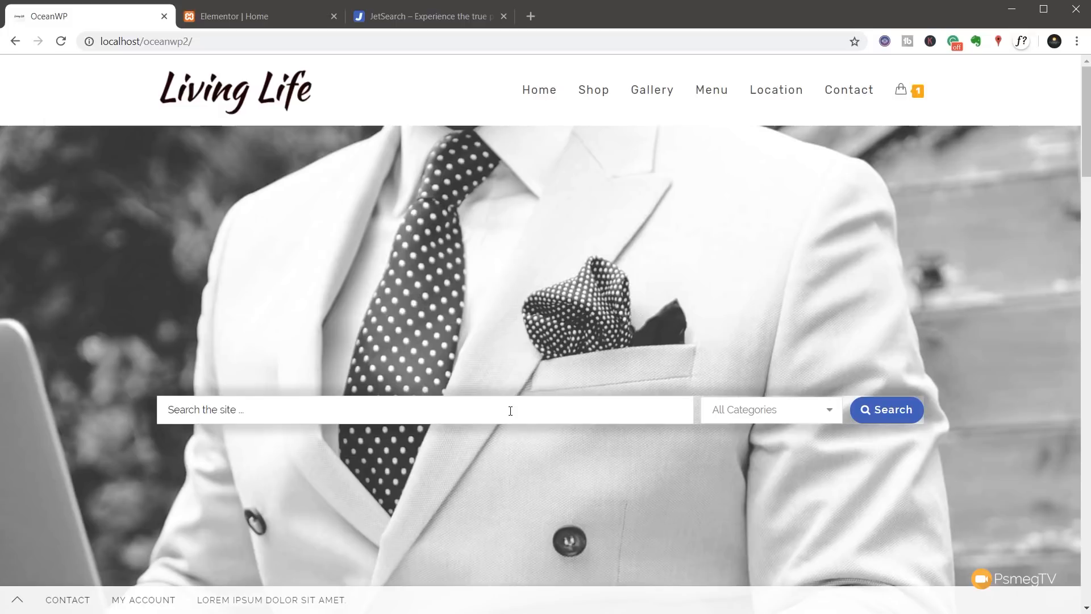
type("skinny")
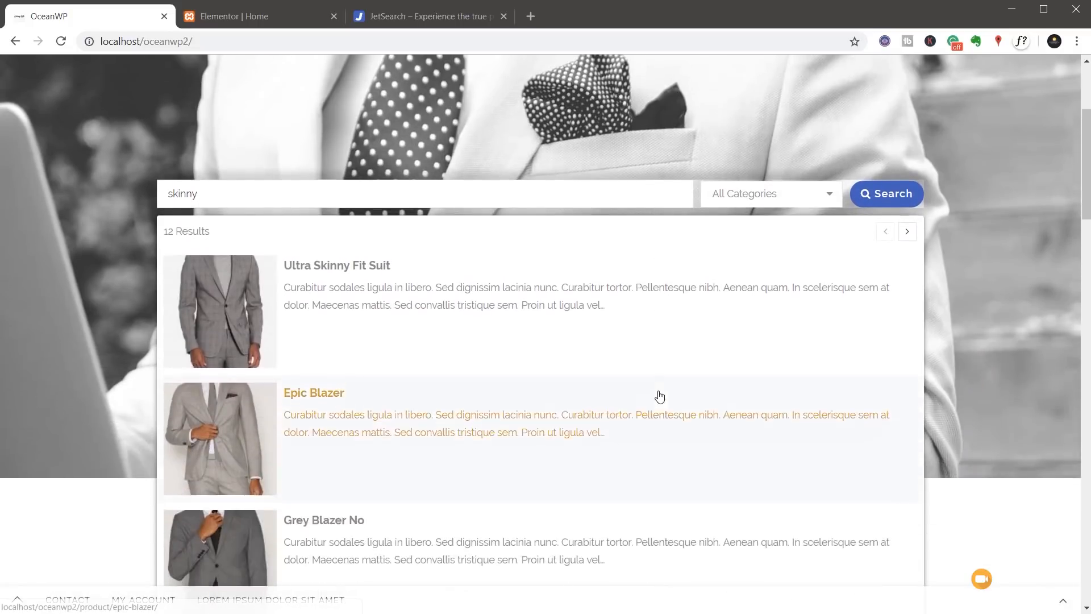
Scroll through the live "skinny" search results dropdown
scroll("down", 3)
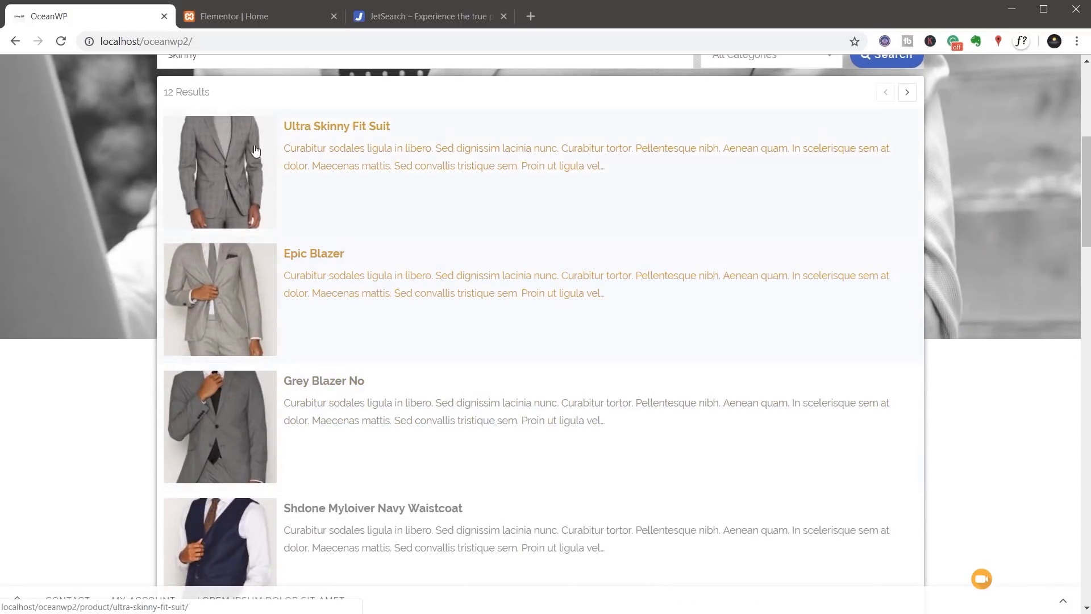
mouse_move(229, 423)
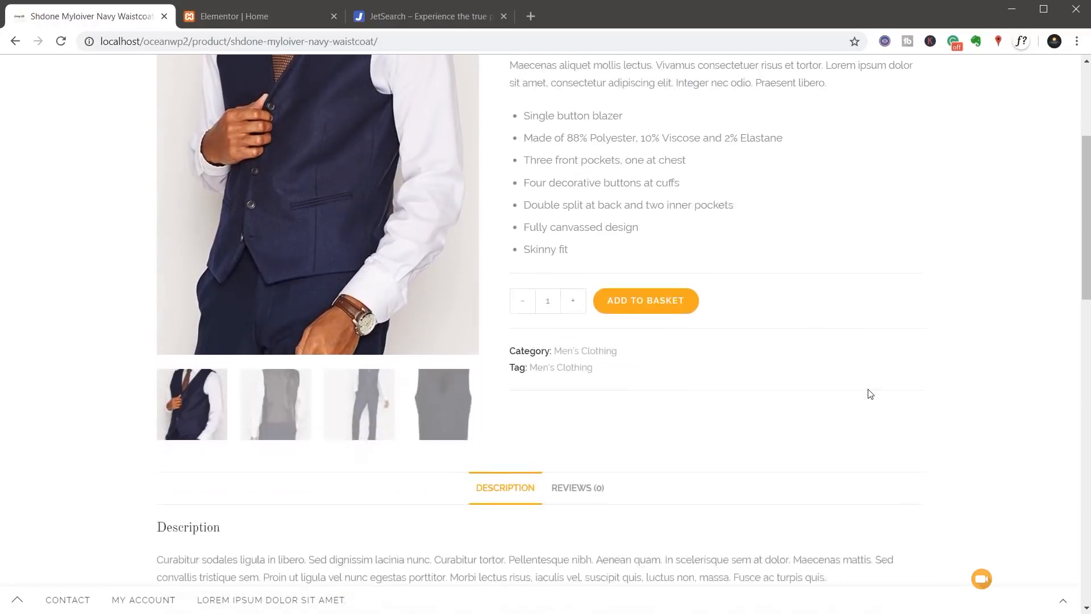
Scroll the Shdone Myloiver Navy Waistcoat product page and return to its top
scroll("down", 3)
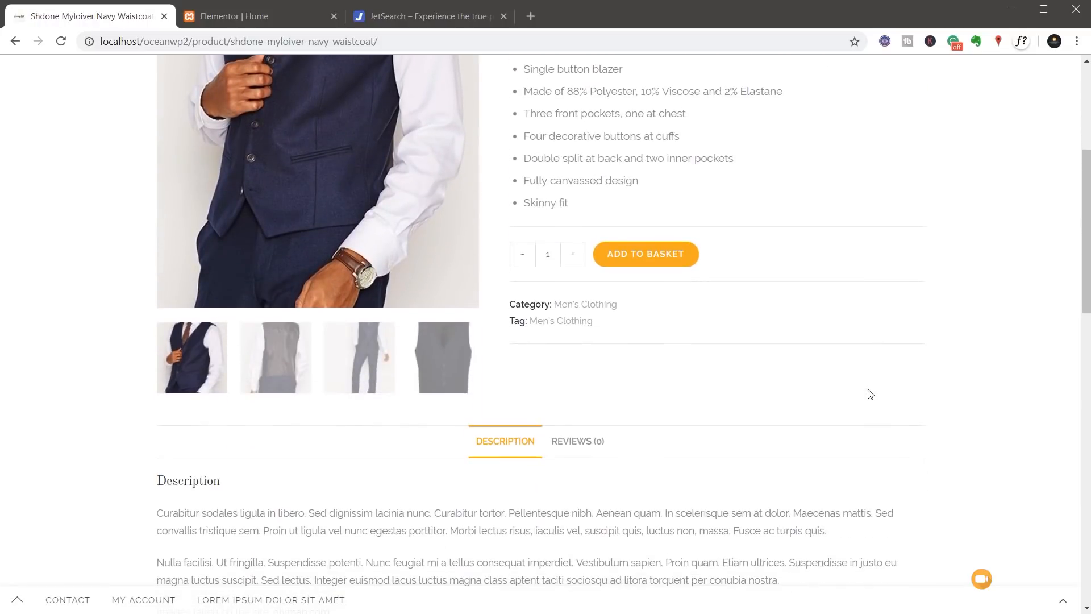
scroll("up", 3)
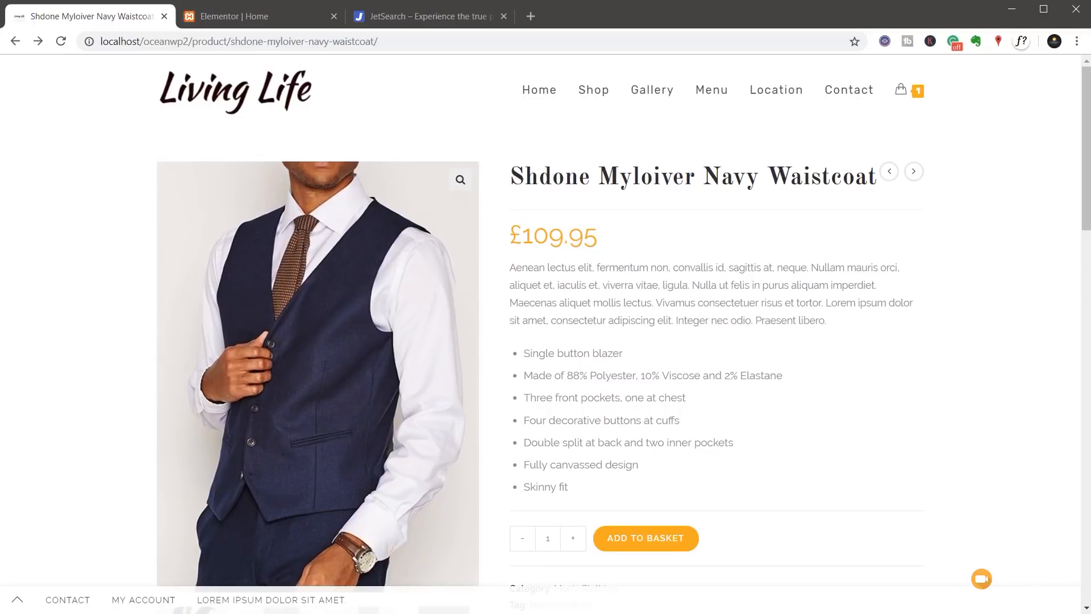